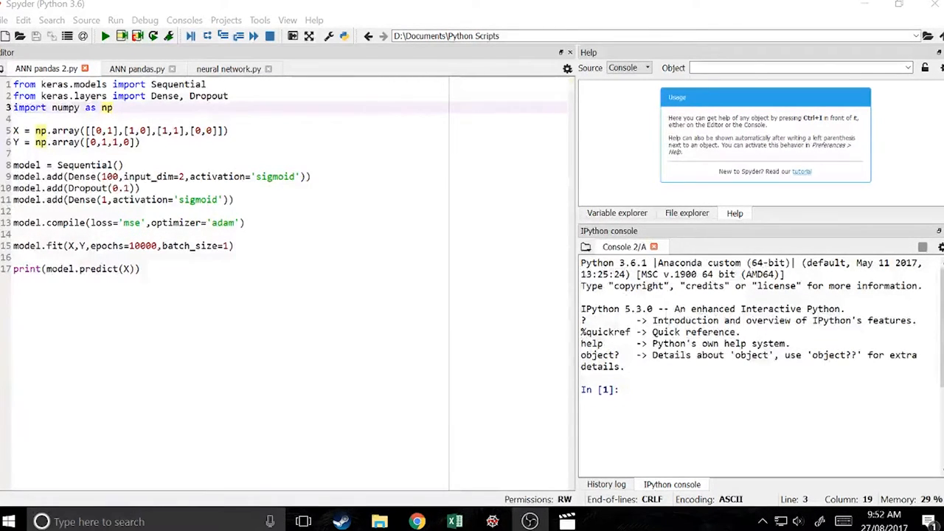
Step: Switch to Excel and review Xor.csv's in 1, in 2 and out columns
click(455, 522)
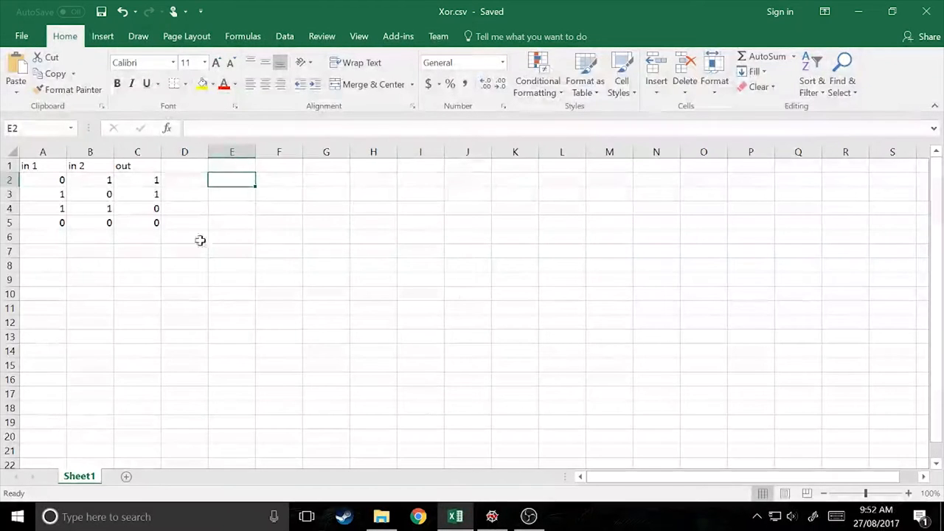
click(185, 223)
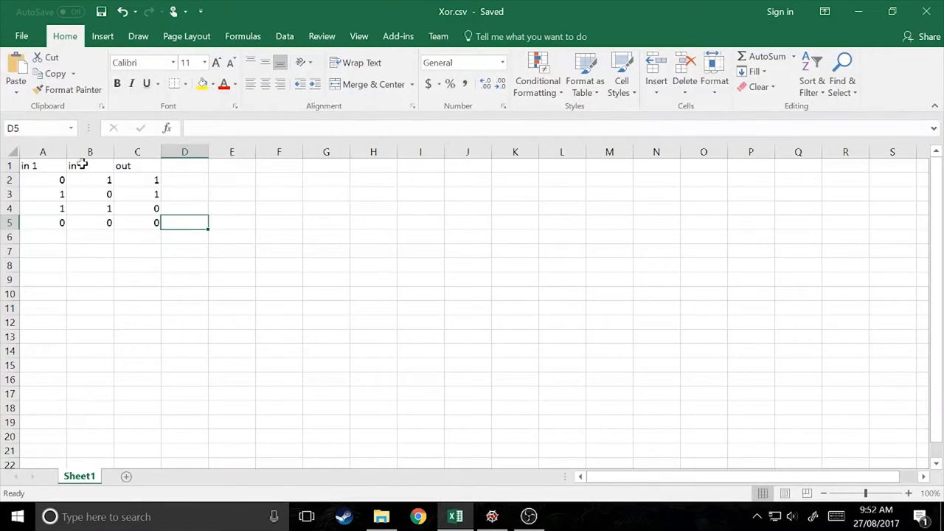
click(42, 165)
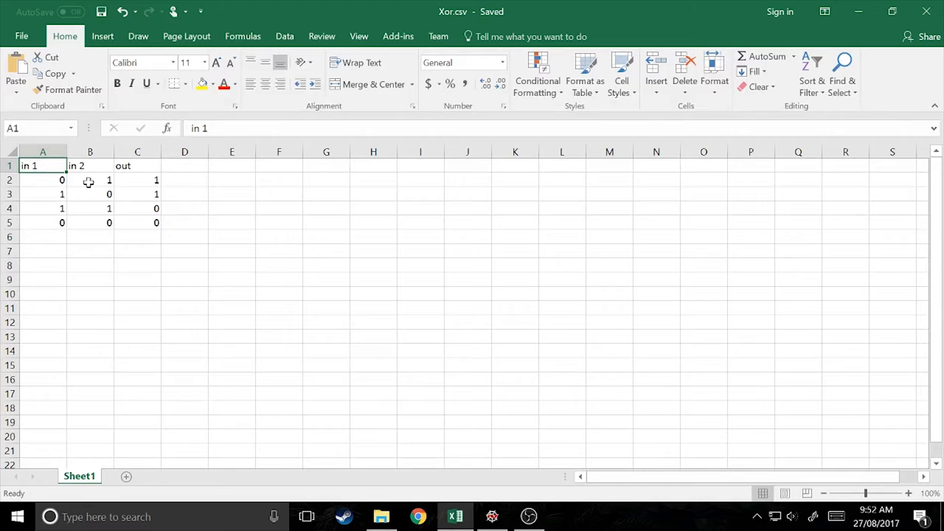
mouse_move(133, 185)
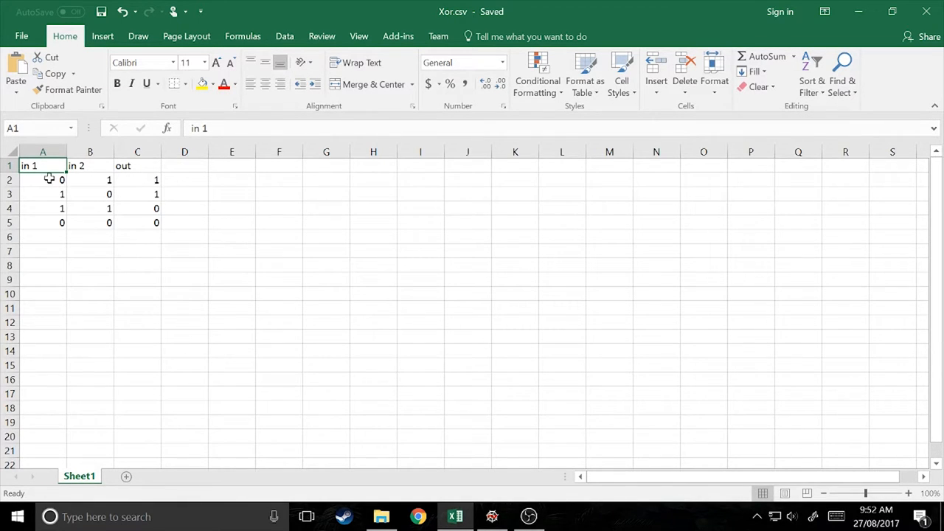
click(62, 194)
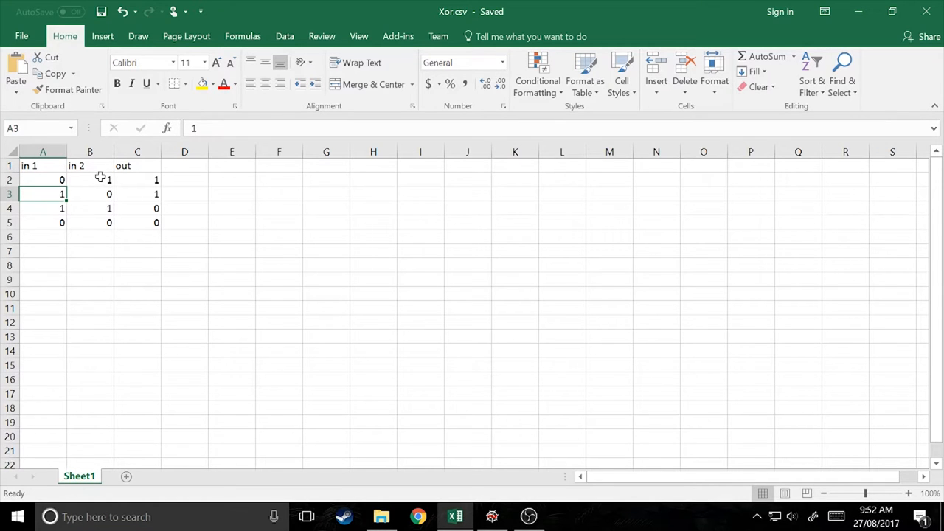
mouse_move(104, 223)
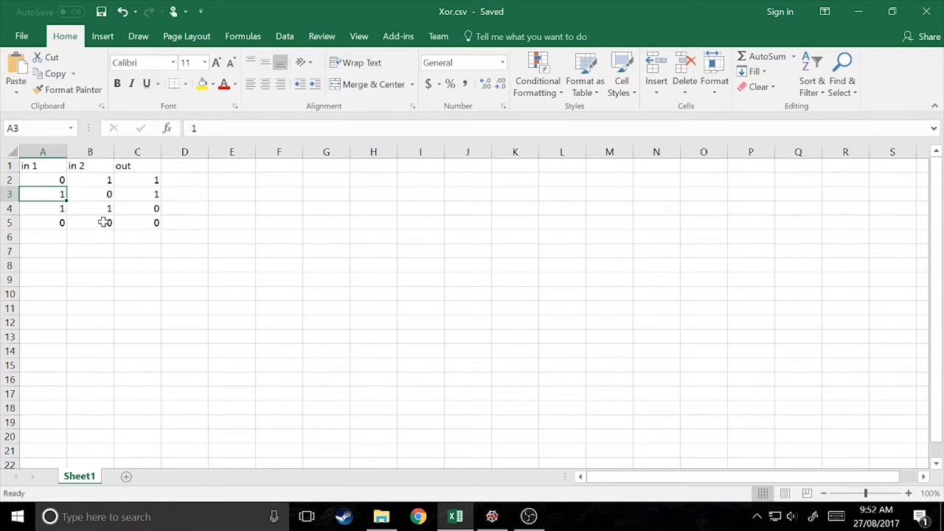
mouse_move(143, 179)
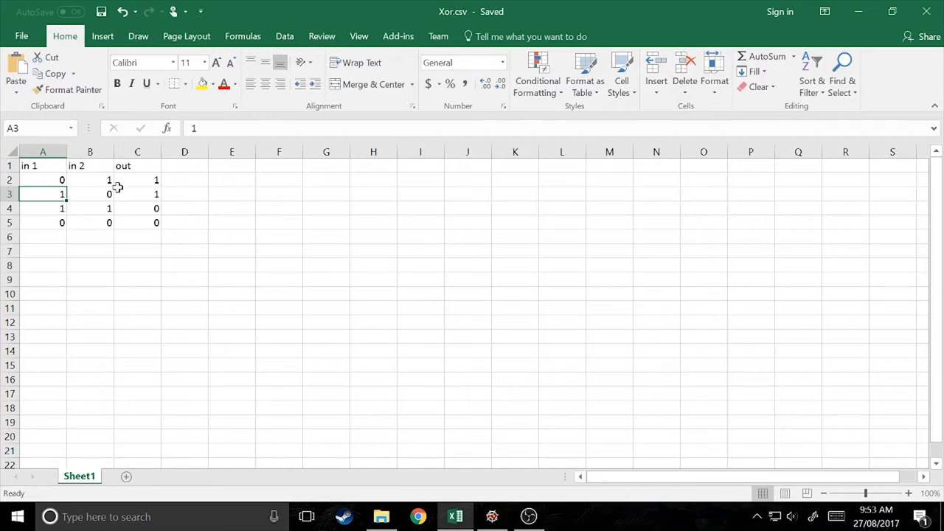
mouse_move(91, 221)
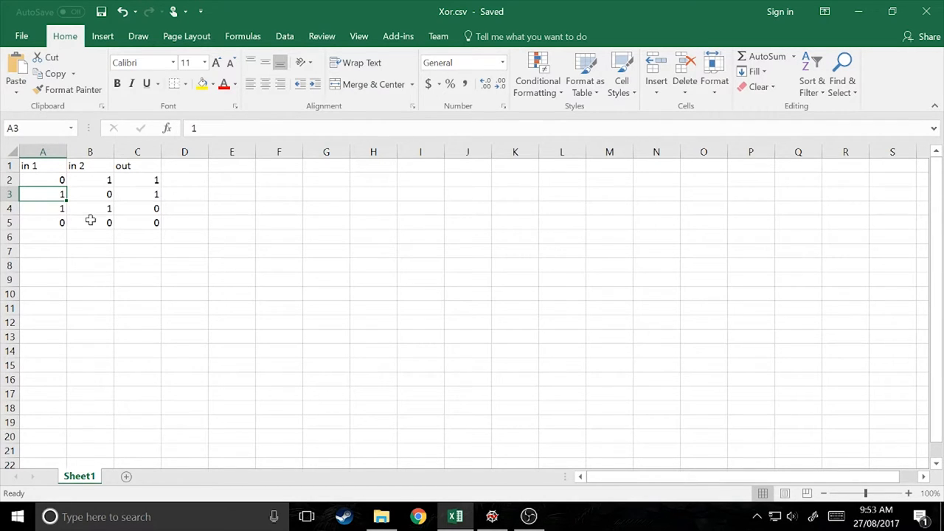
mouse_move(213, 215)
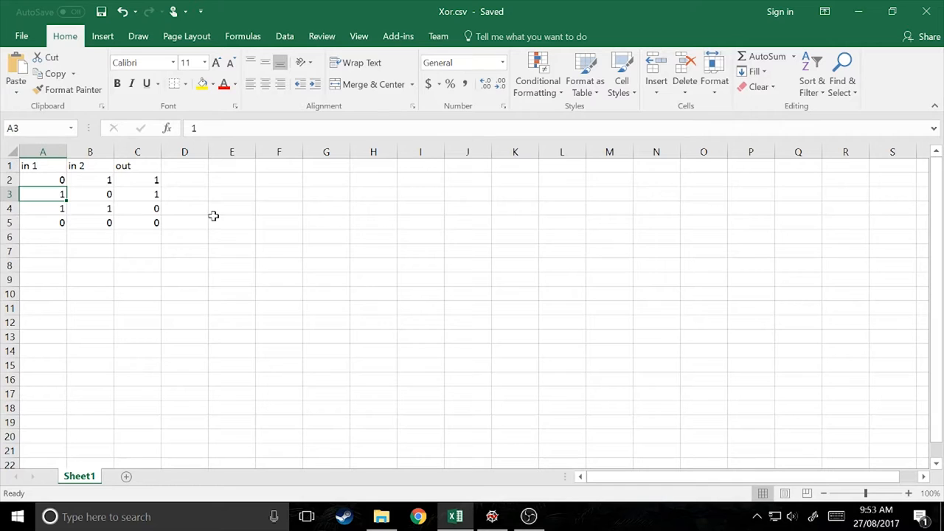
click(184, 222)
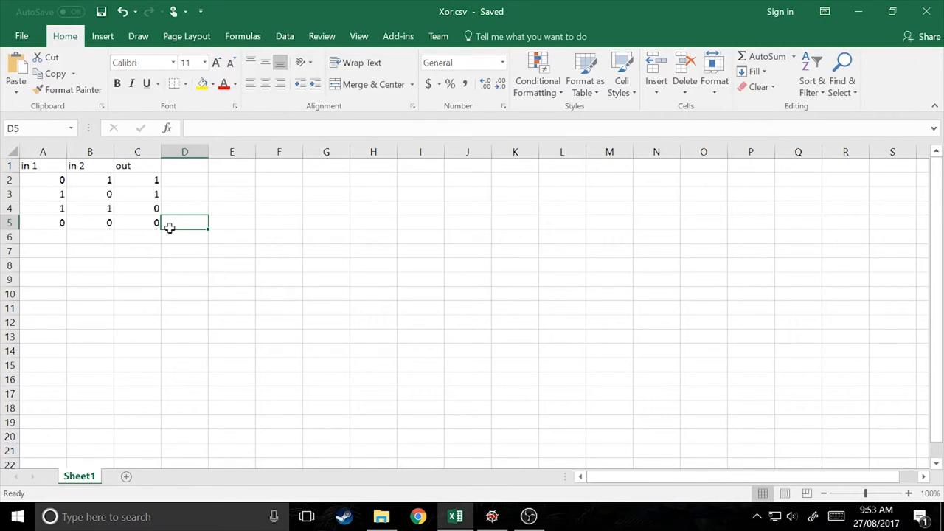
mouse_move(70, 253)
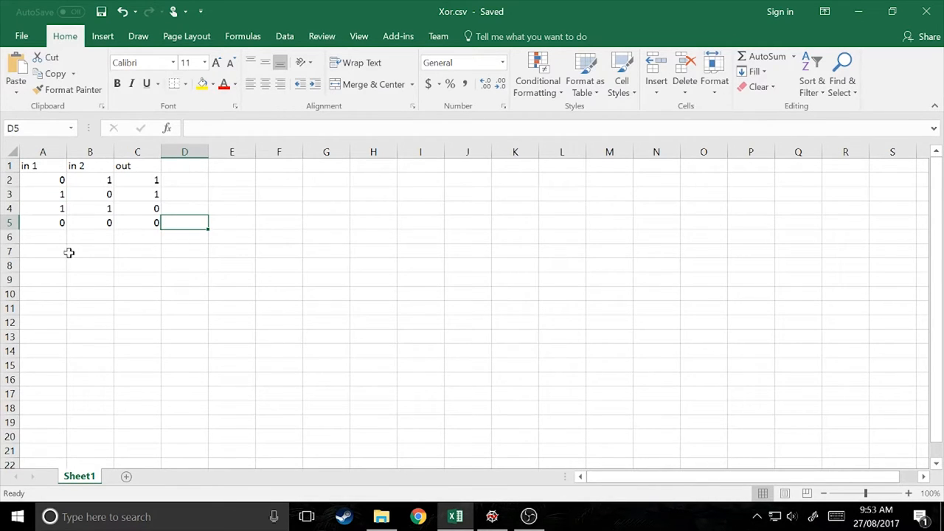
mouse_move(95, 239)
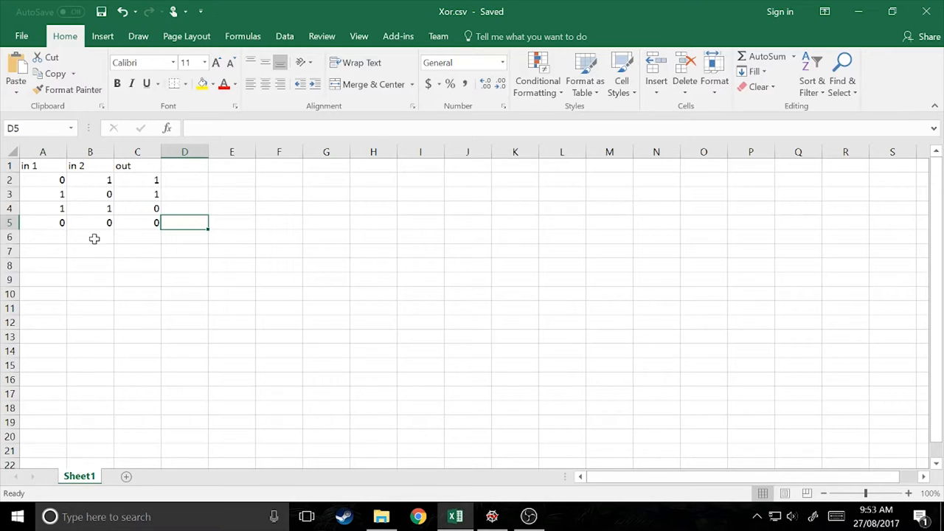
mouse_move(123, 252)
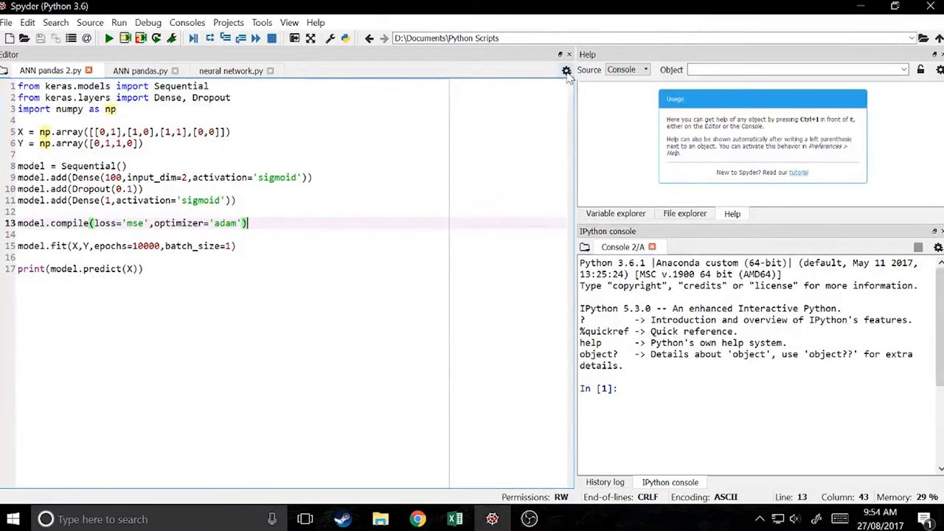
Step: Return to Spyder and place the cursor below the numpy import in ANN pandas 2.py
click(566, 69)
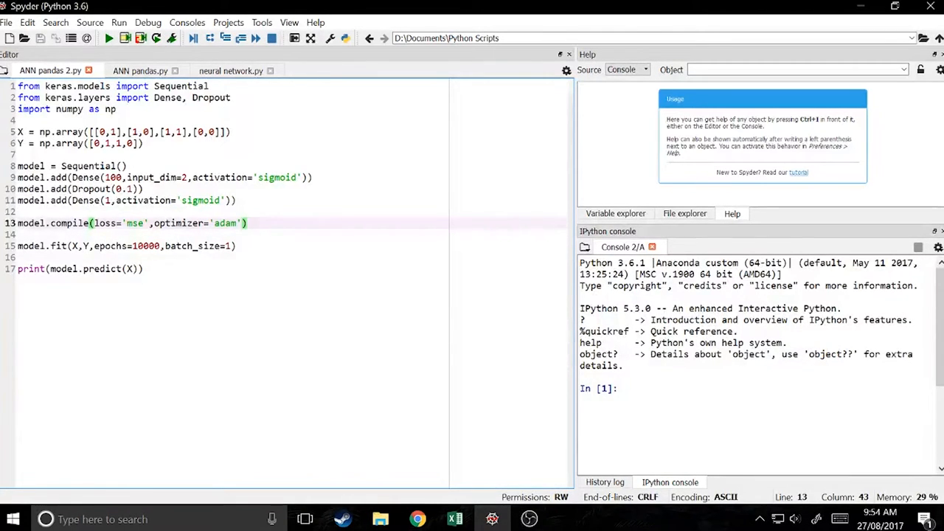
click(116, 108)
text(import pan)
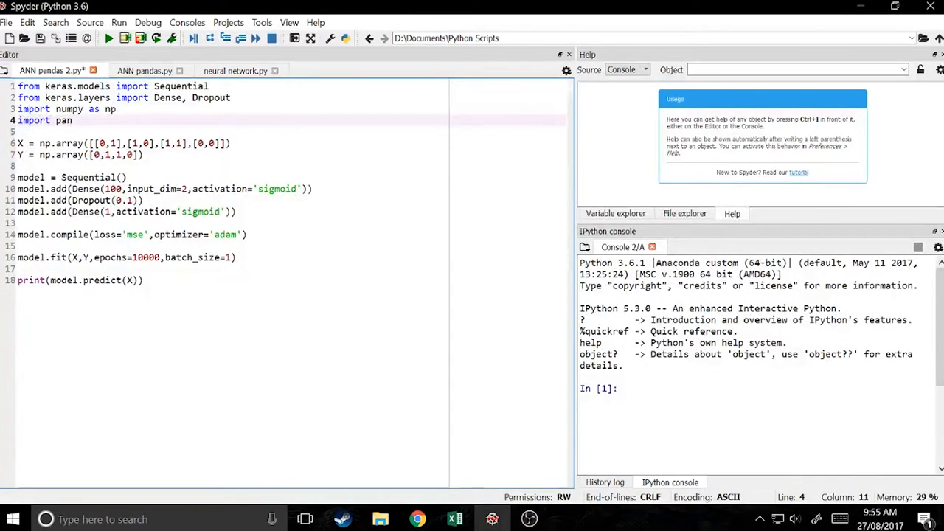
Step: Finish the 'import pandas as pd' line below the numpy import
text(das)
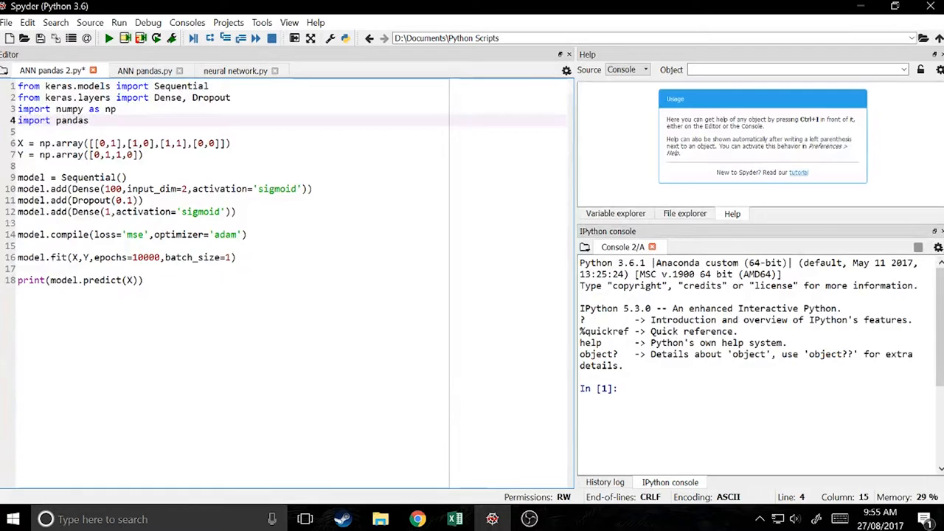
text(as p)
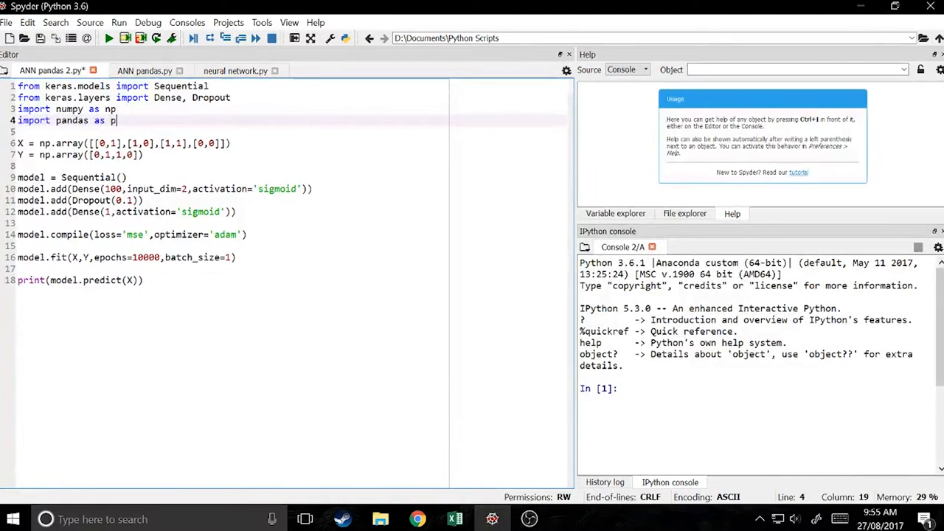
text(d)
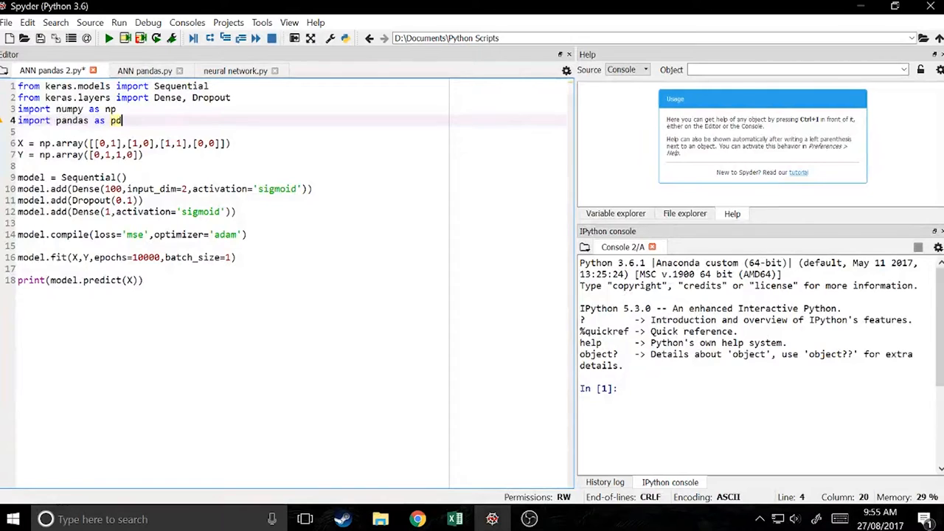
key(Enter)
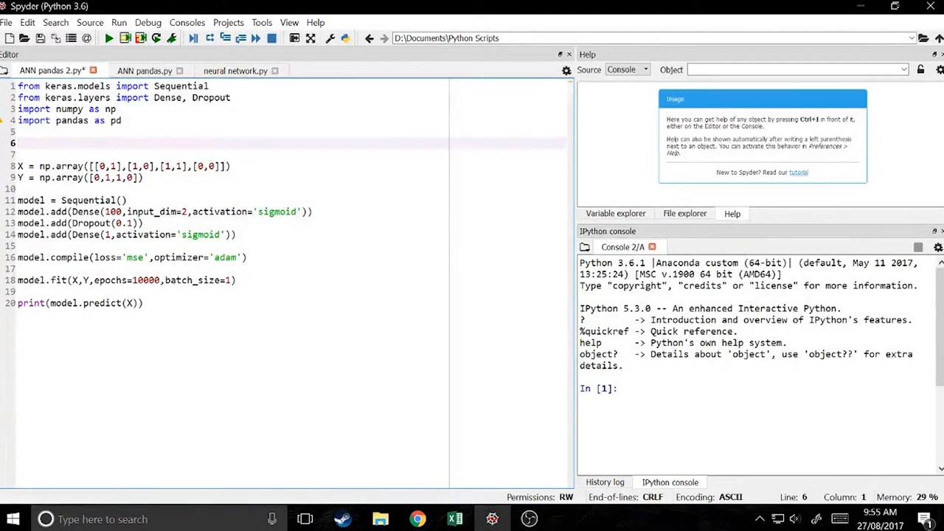
Step: Add the line data = pd.read_csv('Xor.csv'), correcting a mistyped method name
text(data = p)
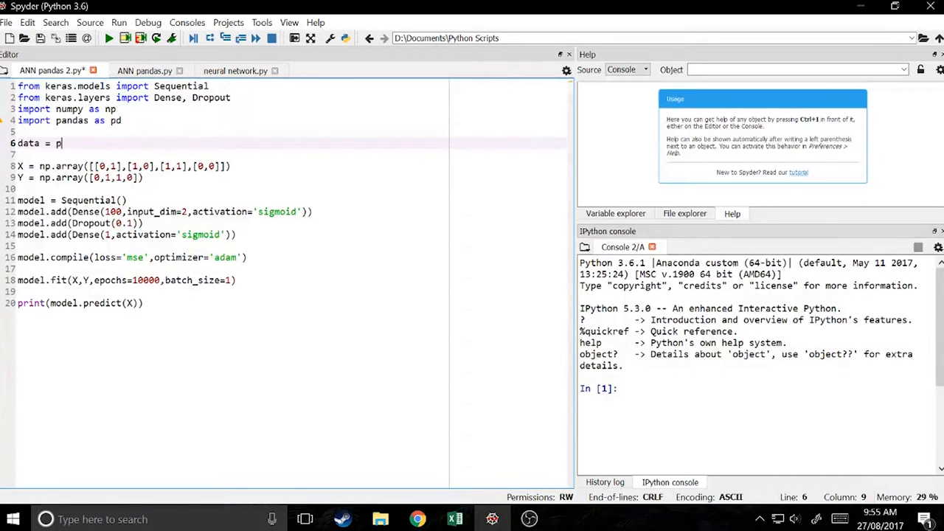
text(andas.i)
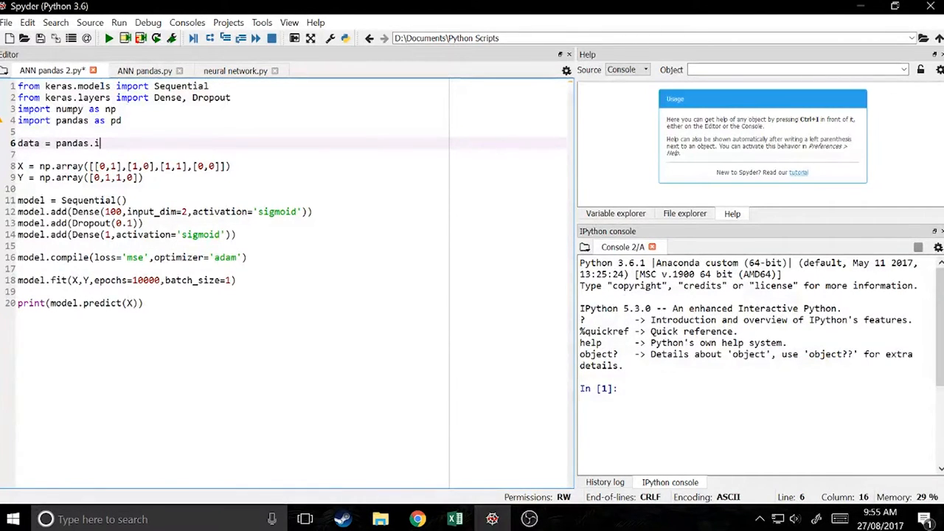
key(BackSpace)
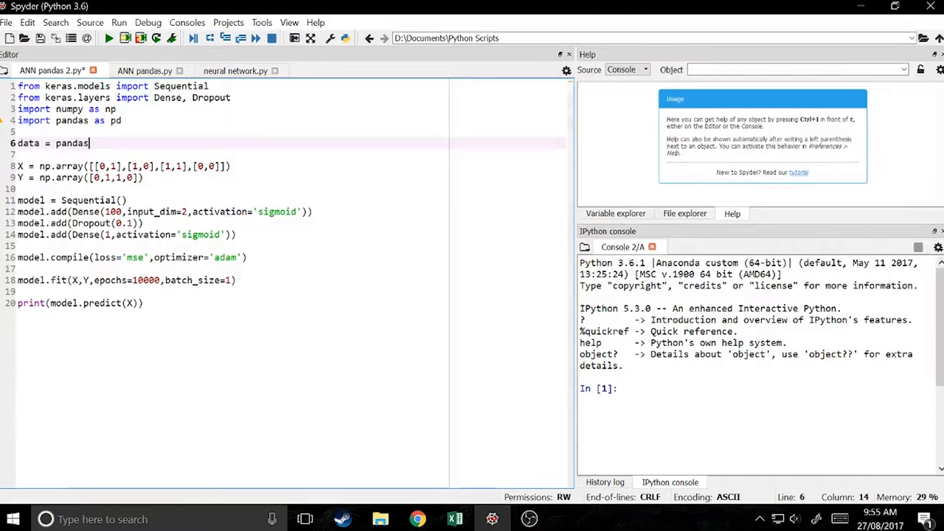
text(pd.i)
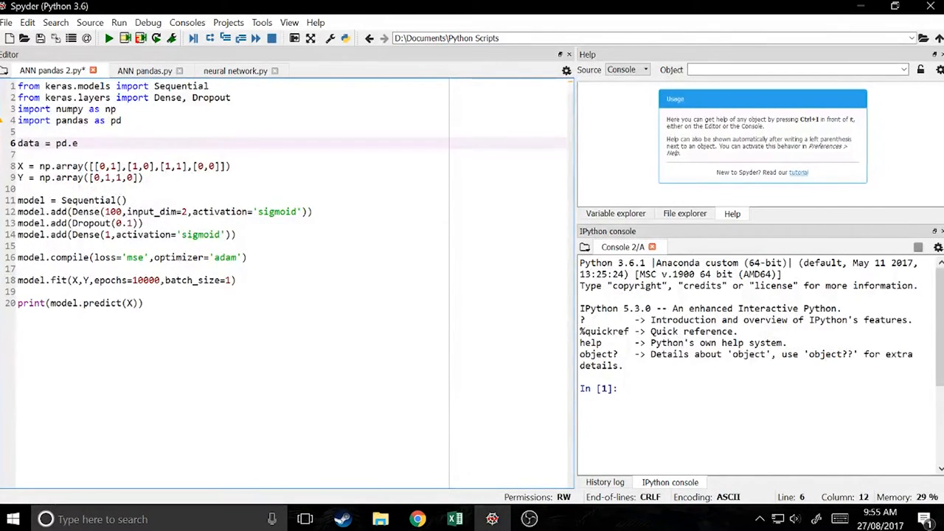
text(read_)
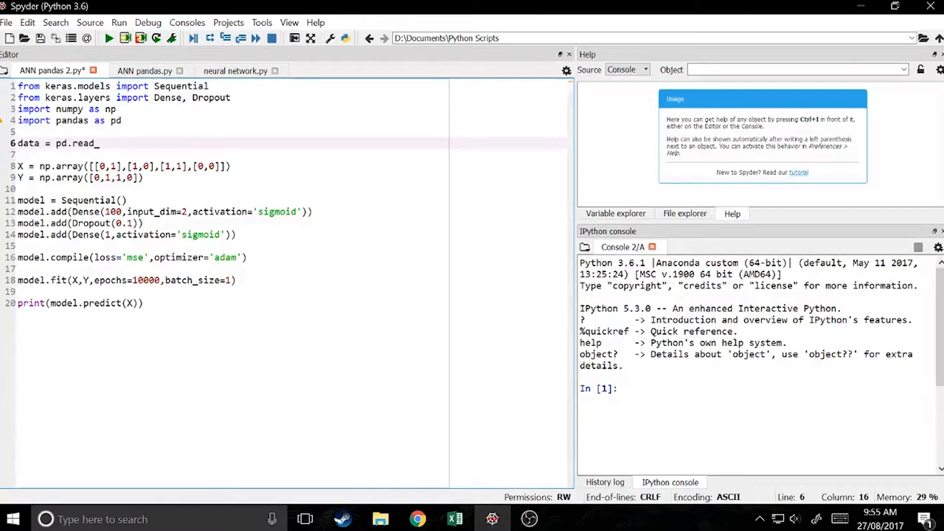
text(_csv)
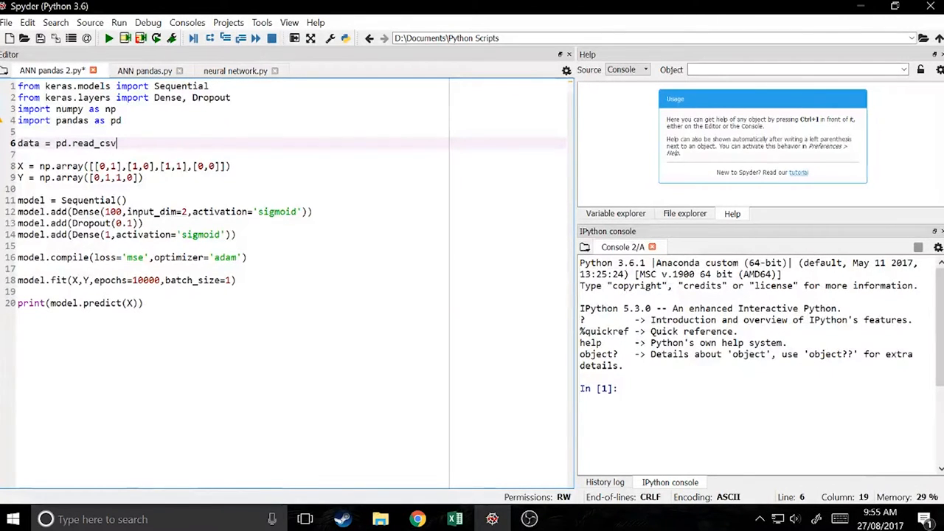
text(('Xor.csv)
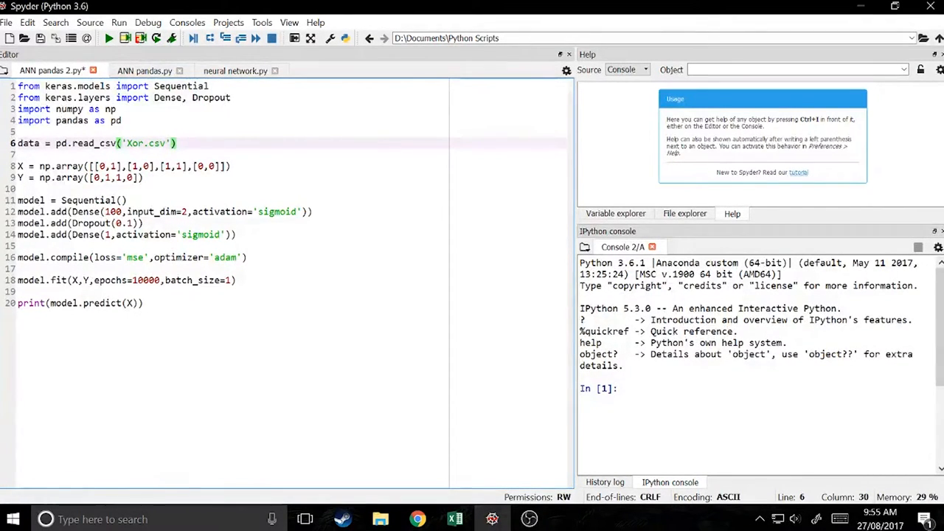
key(Enter)
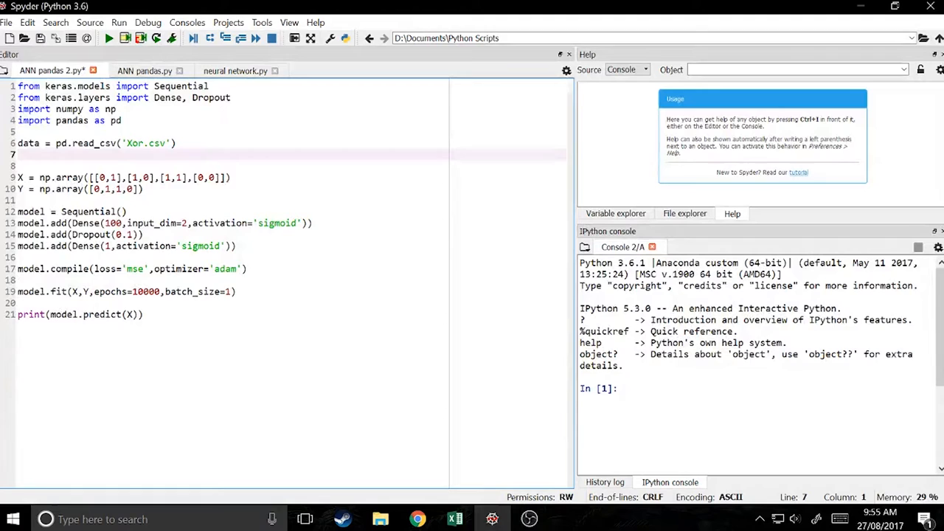
Step: Type X = data.iloc([:,:-1]).values, editing the slice to exclude the last column
text(X -)
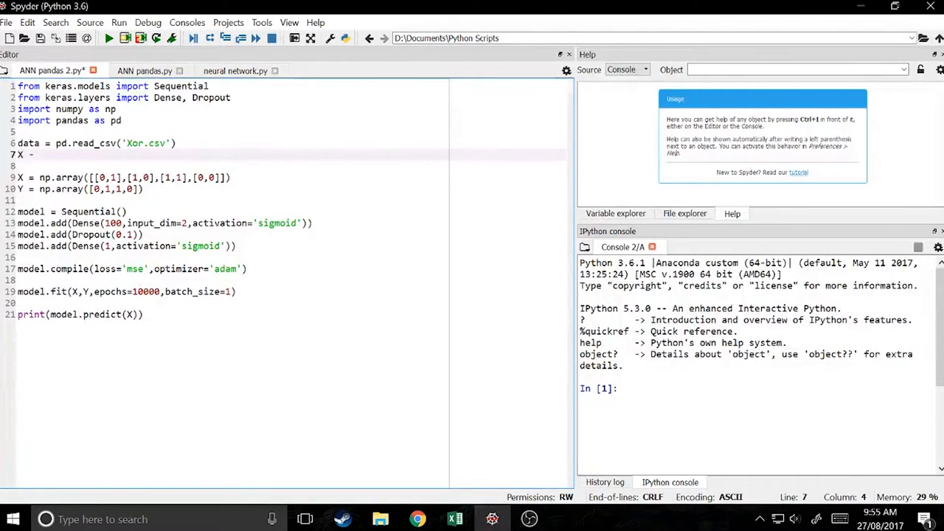
text(=)
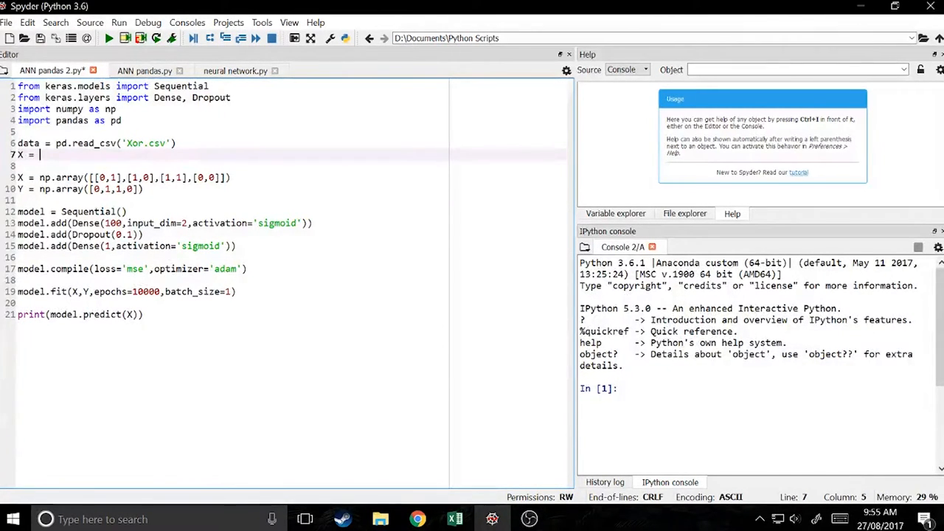
text(data.iloc)
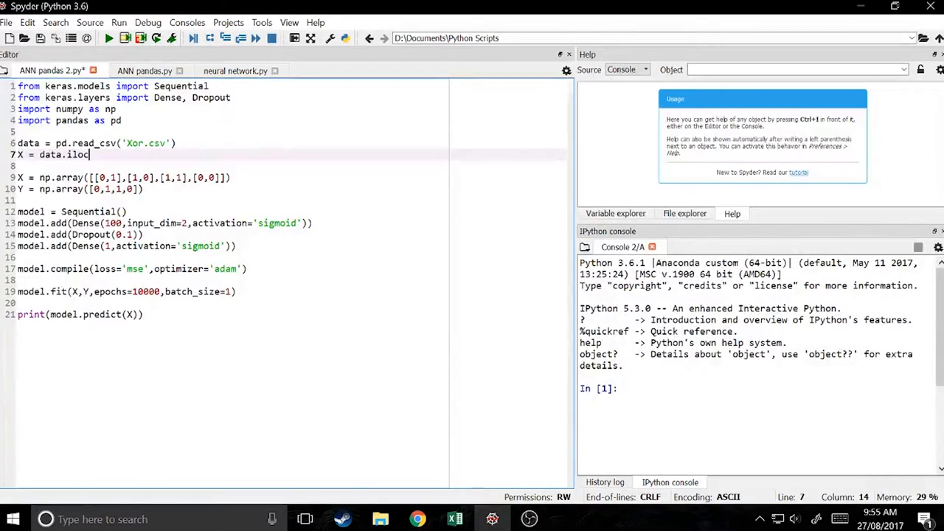
text(())
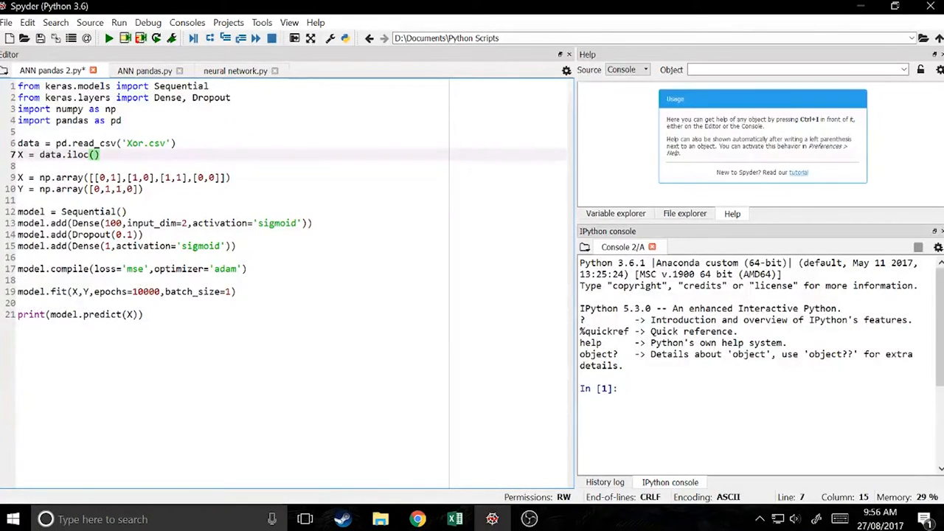
text([])
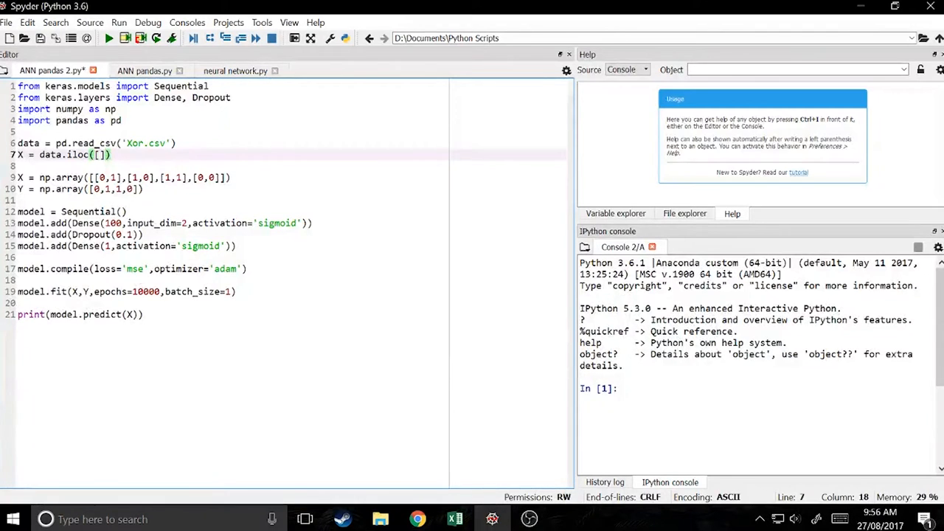
text(.values)
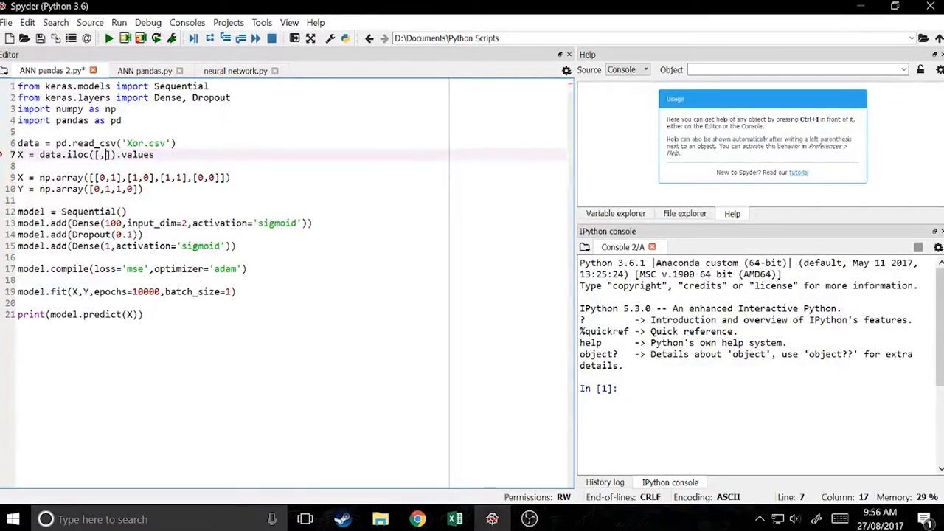
text(:)
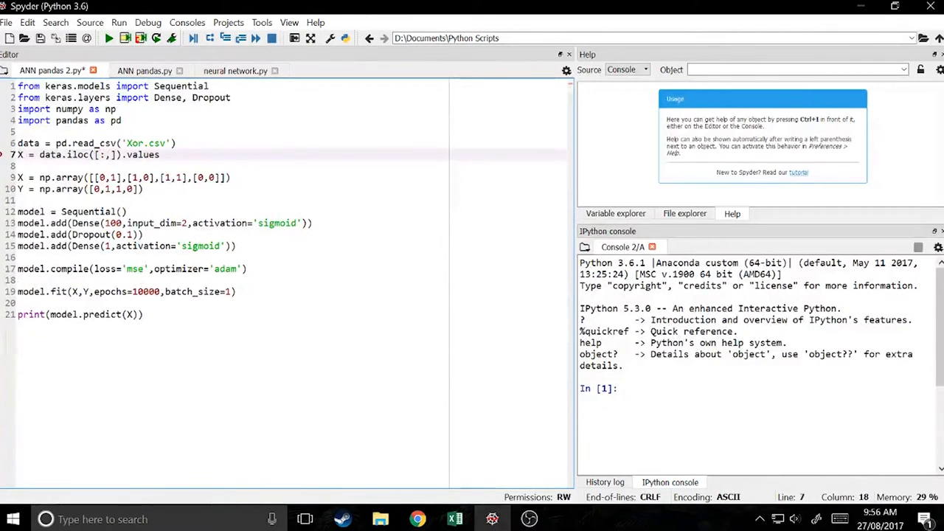
text(:)
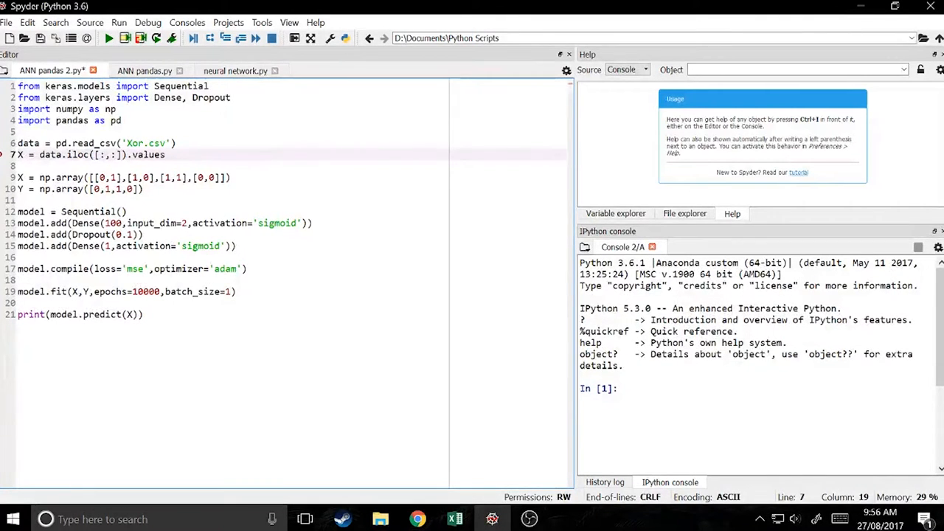
text(1)
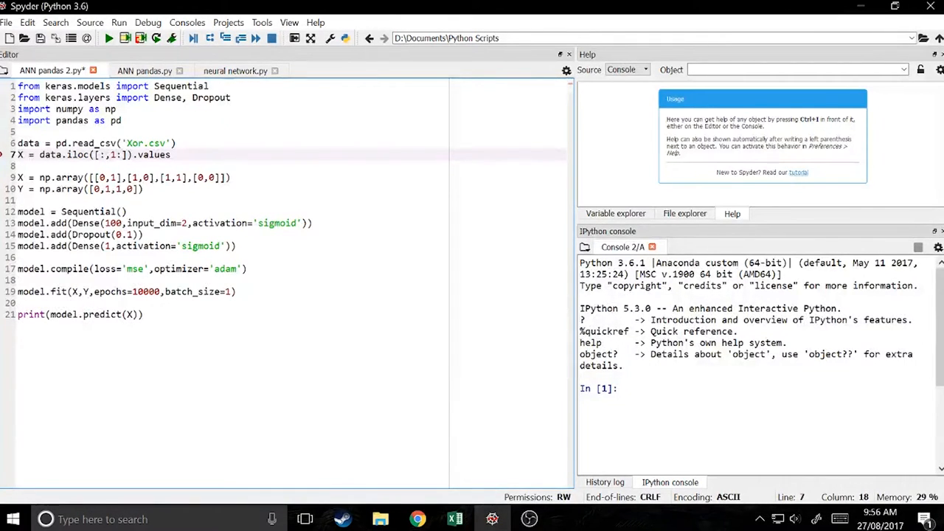
click(174, 154)
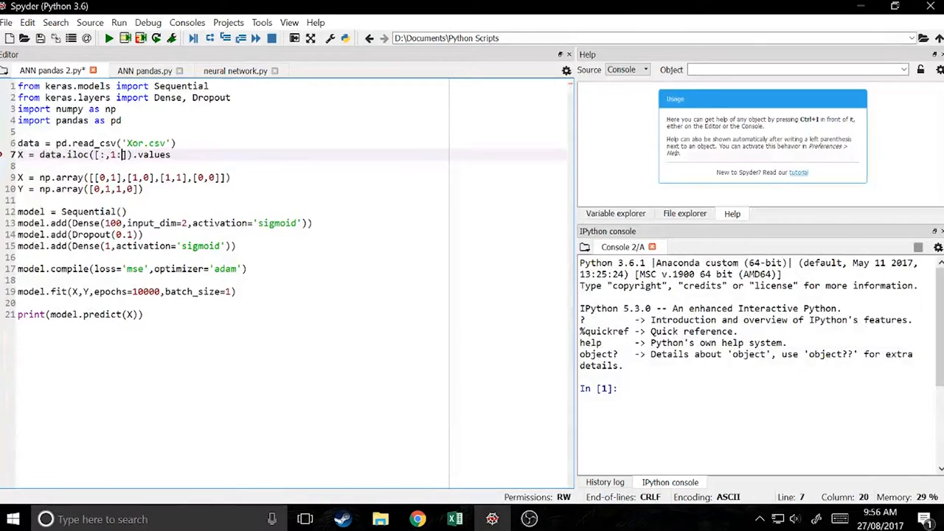
text(-1)
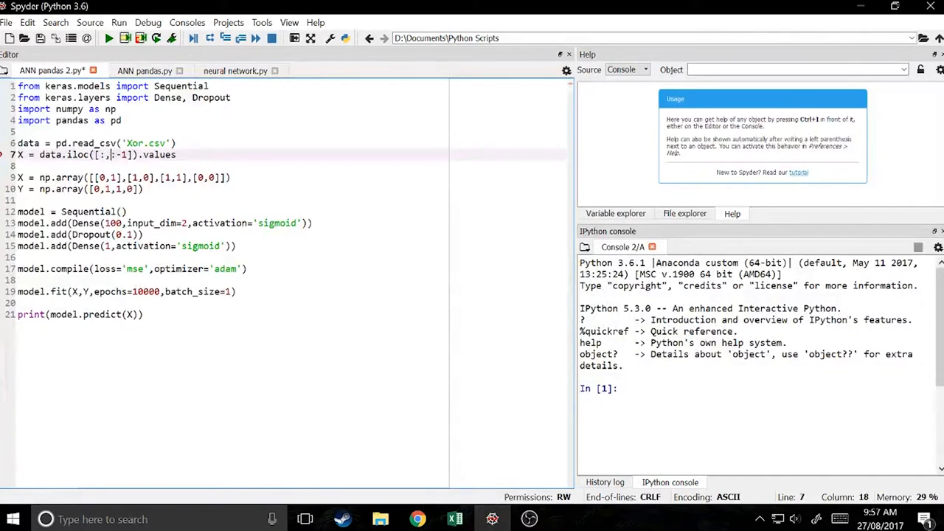
Step: Check Xor.csv's input columns in Excel, then return to fix the X line's brackets
key(Return)
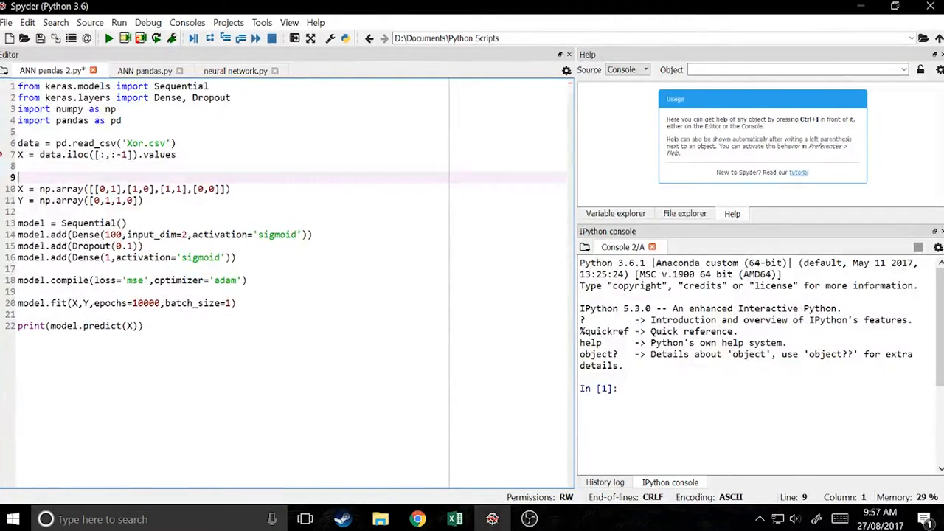
click(454, 519)
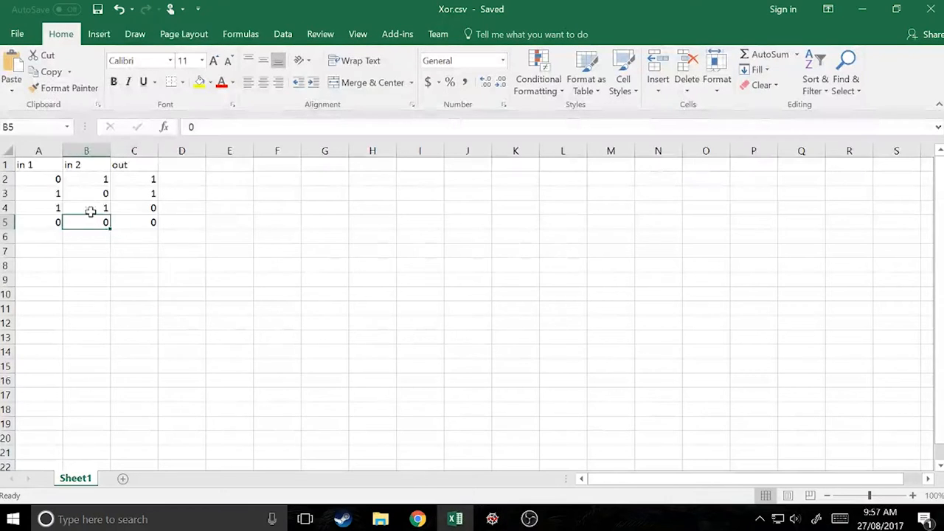
click(38, 179)
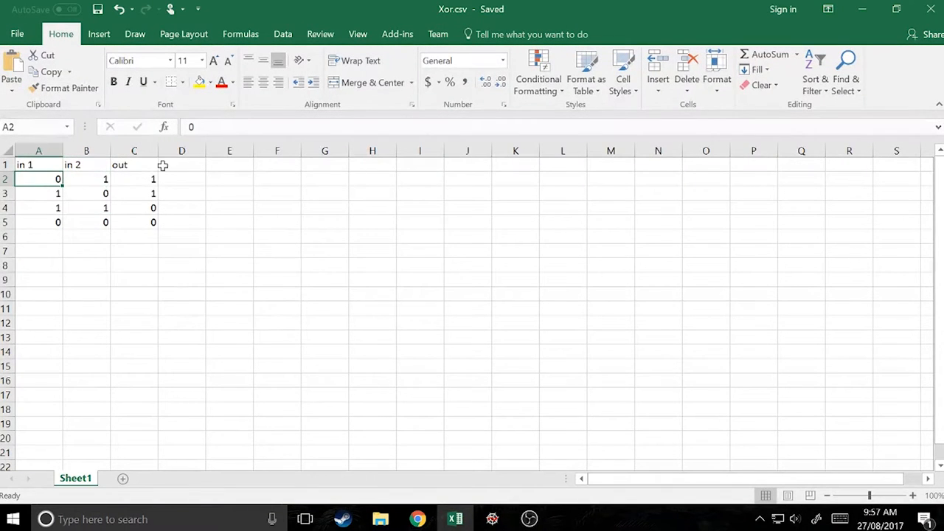
click(134, 207)
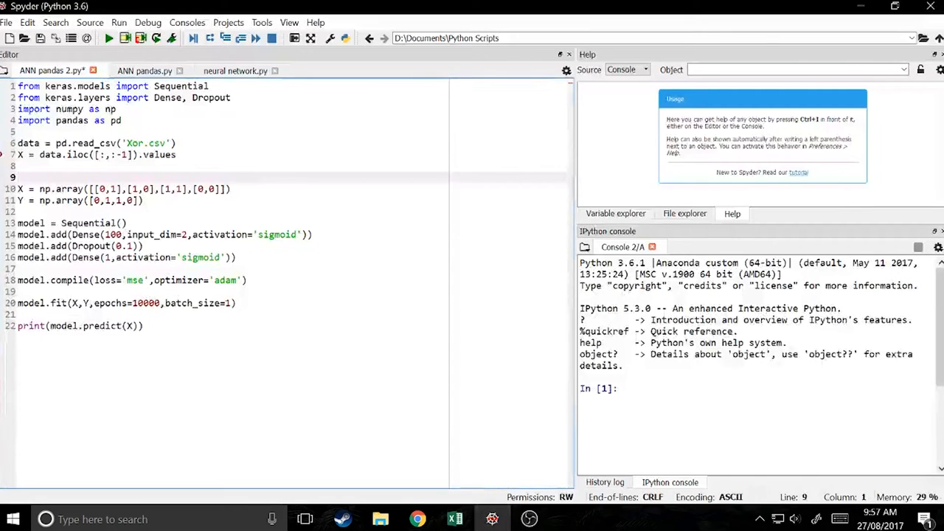
click(169, 143)
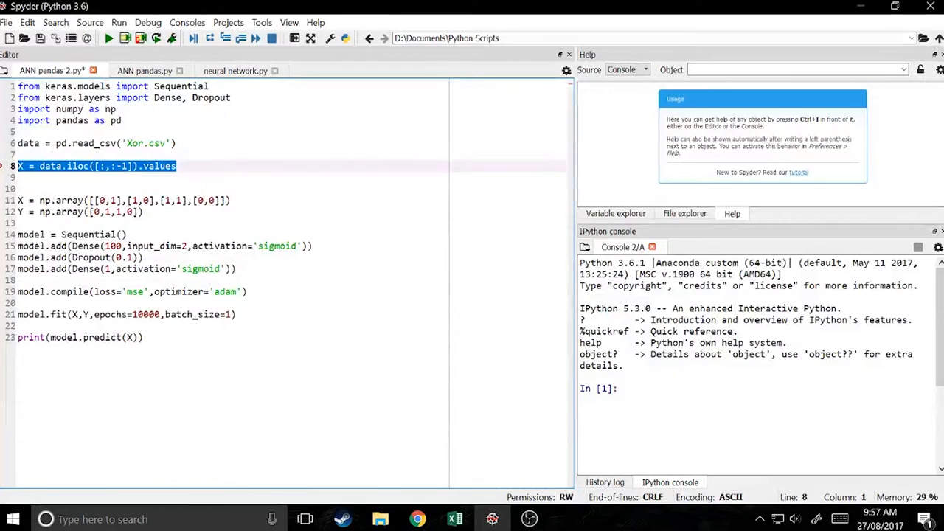
click(177, 165)
text(Y = data.iloc[:,-1].values)
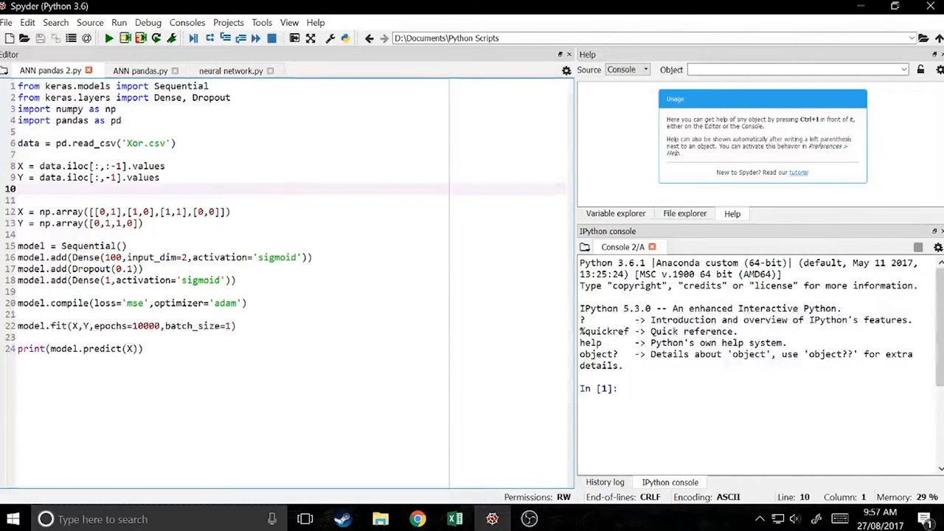
Step: Delete the hard-coded X and Y arrays, then run the script and interrupt training
drag(19, 211, 144, 224)
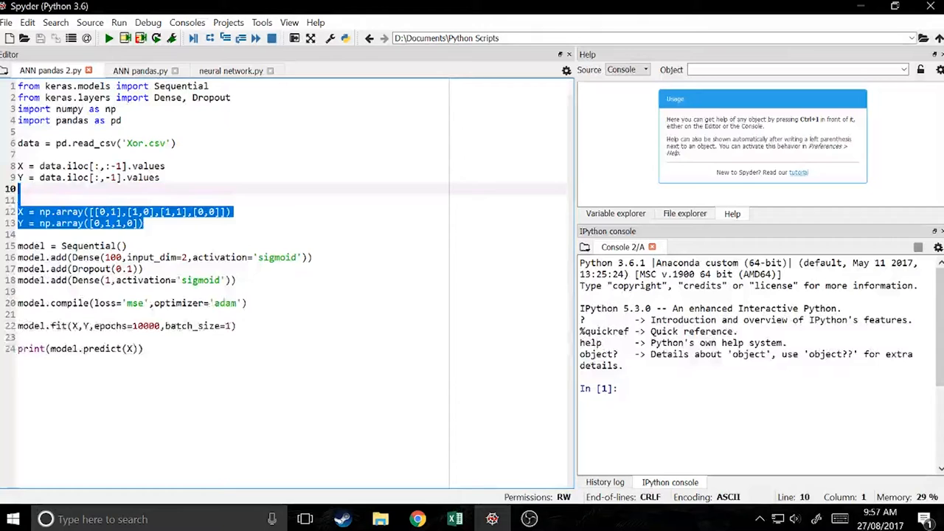
key(Delete)
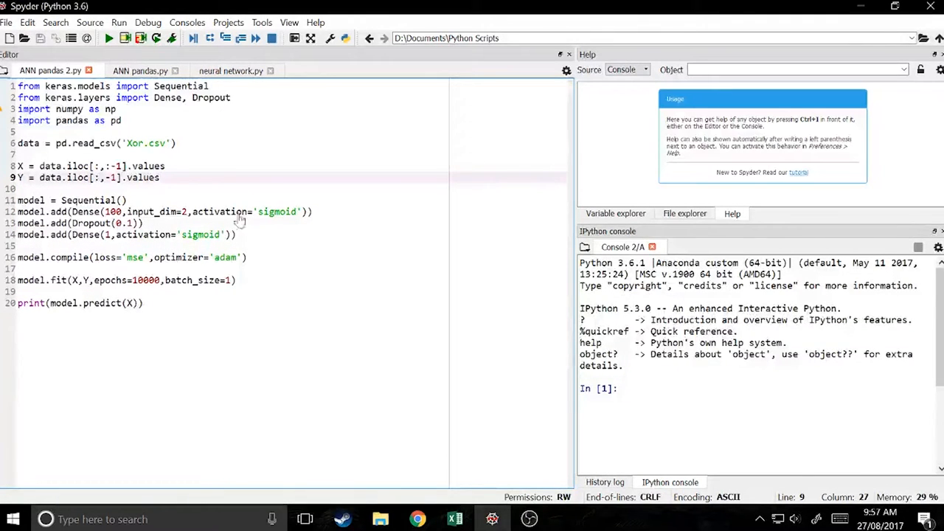
click(108, 38)
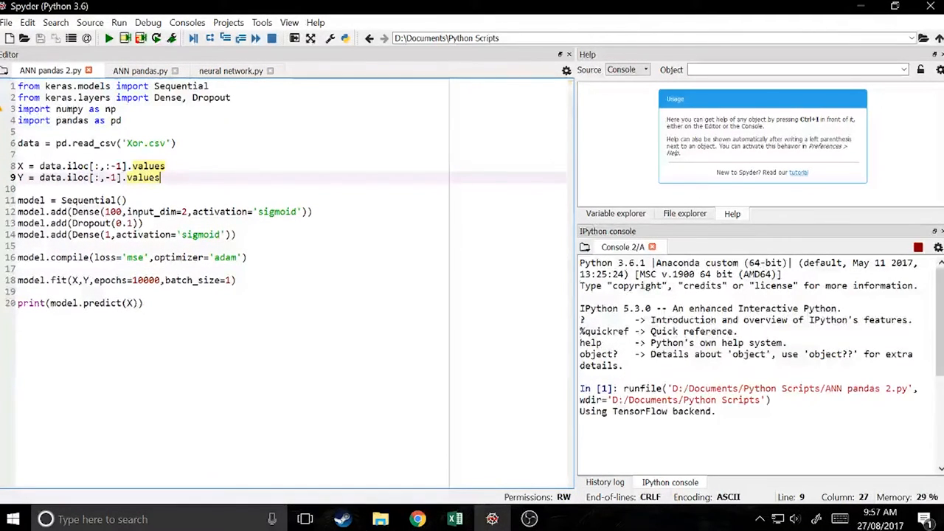
click(108, 38)
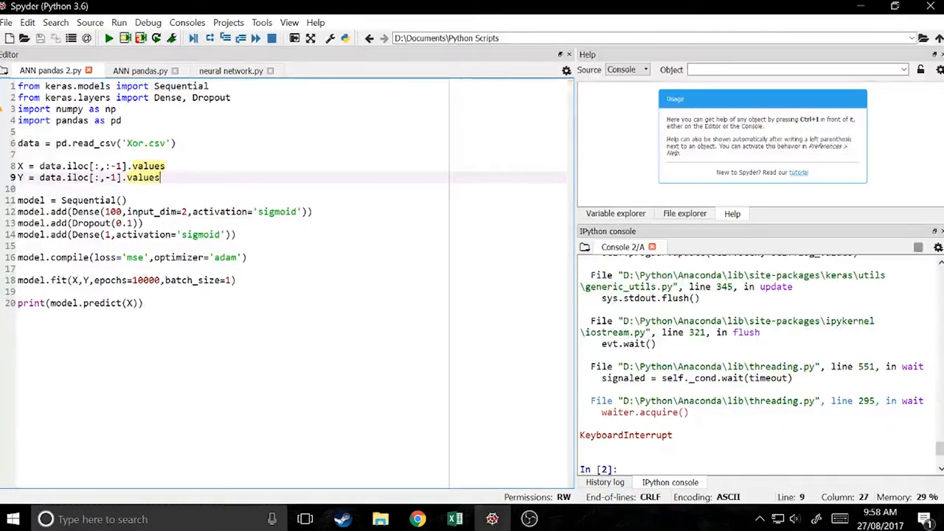
Step: Change Dropout(0.1) to Dropout(0.2) and loss 'mse' to 'binary_crossentropy'
click(125, 223)
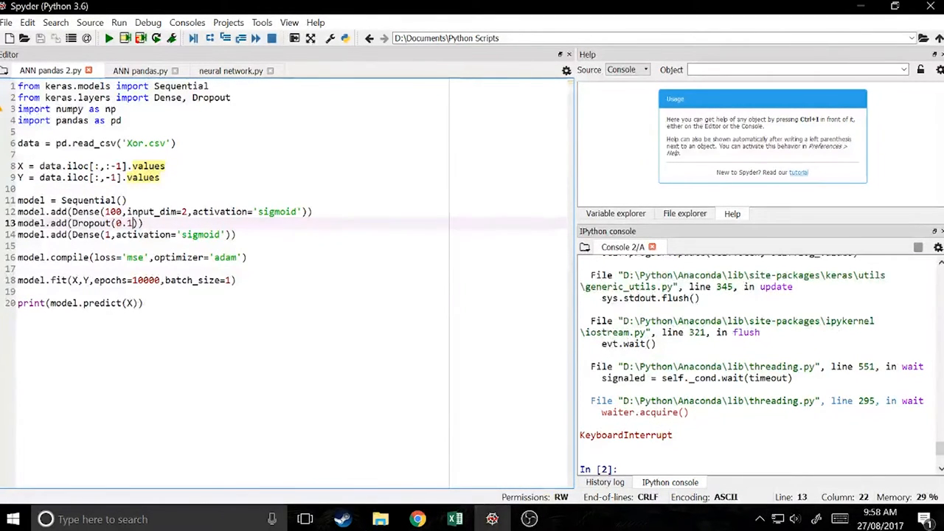
text(2)
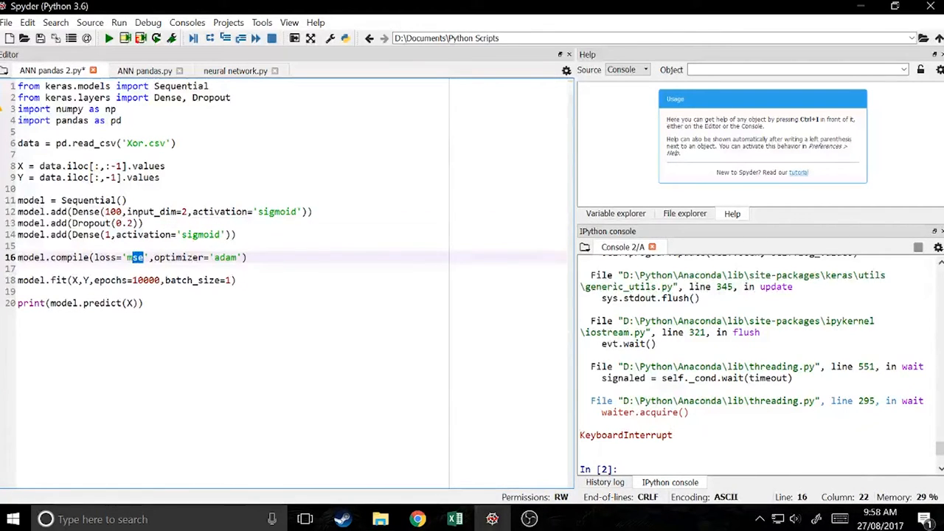
text(binary_cro)
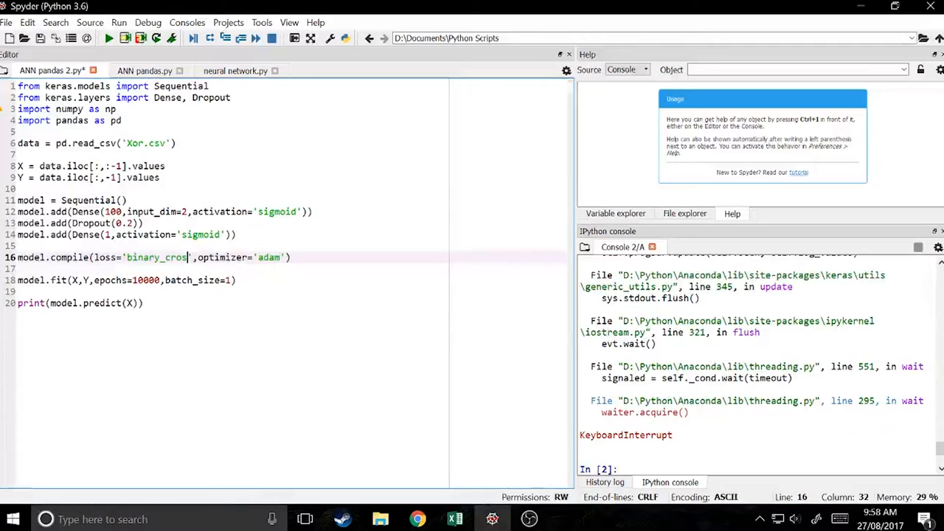
text(sentropy)
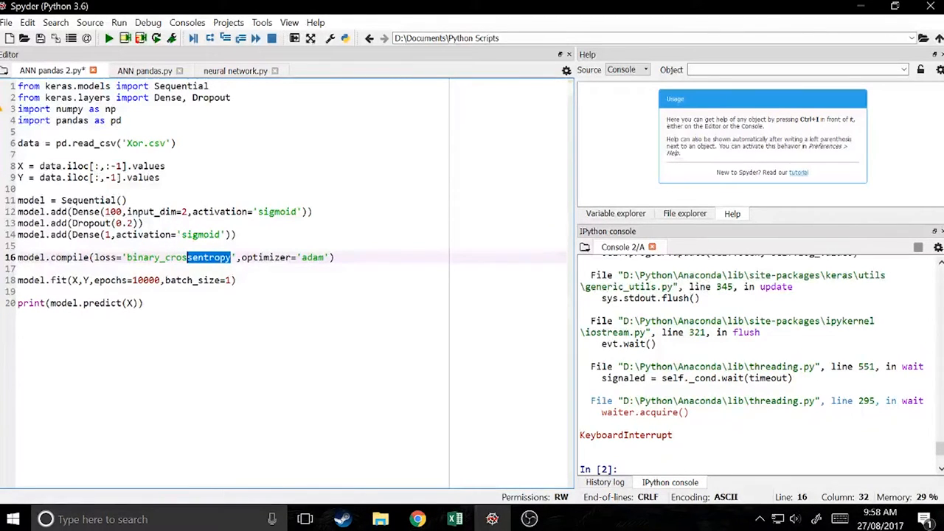
double_click(312, 257)
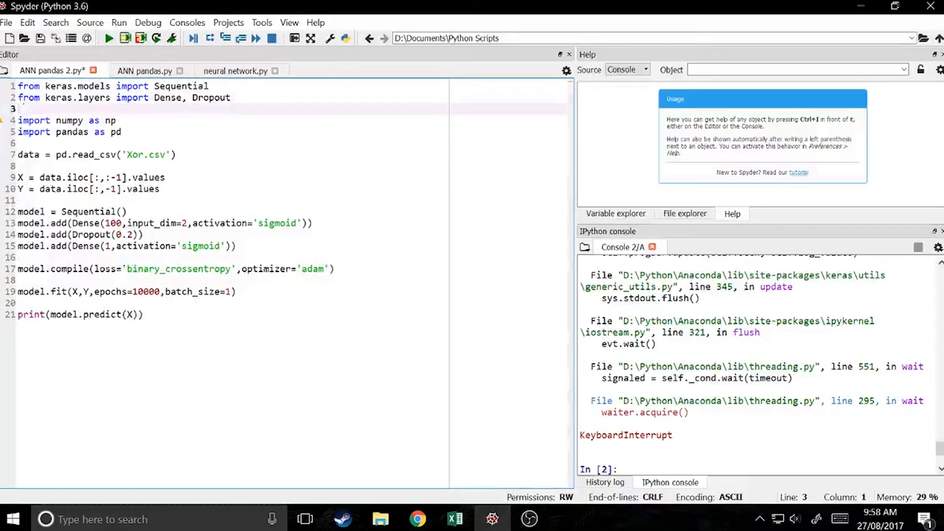
Step: Import SGD and replace the 'adam' optimizer with SGD(lr=1) in model.compile
text(from keras.optimizers import)
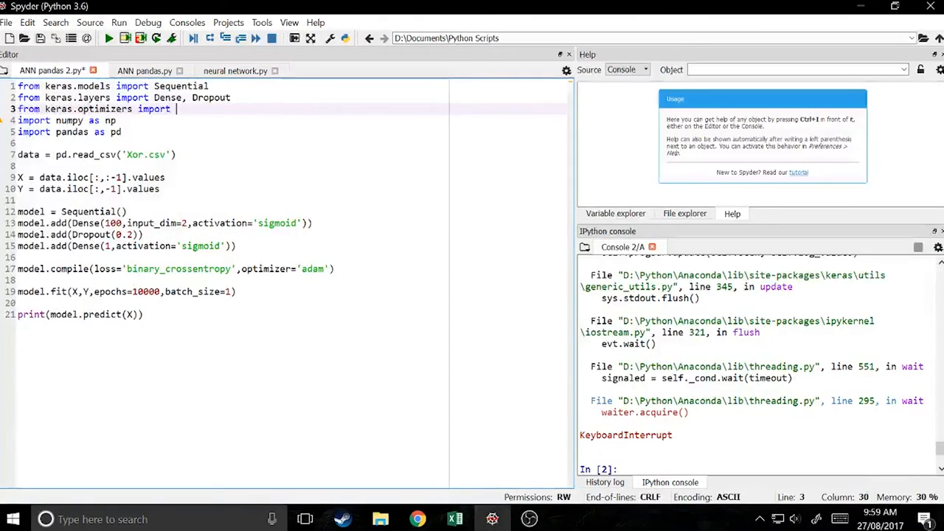
text(SGD)
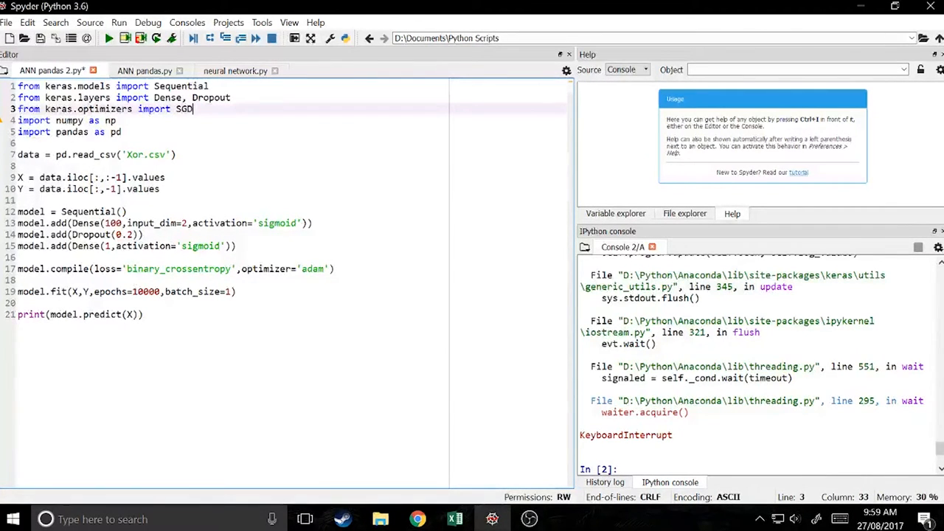
double_click(313, 269)
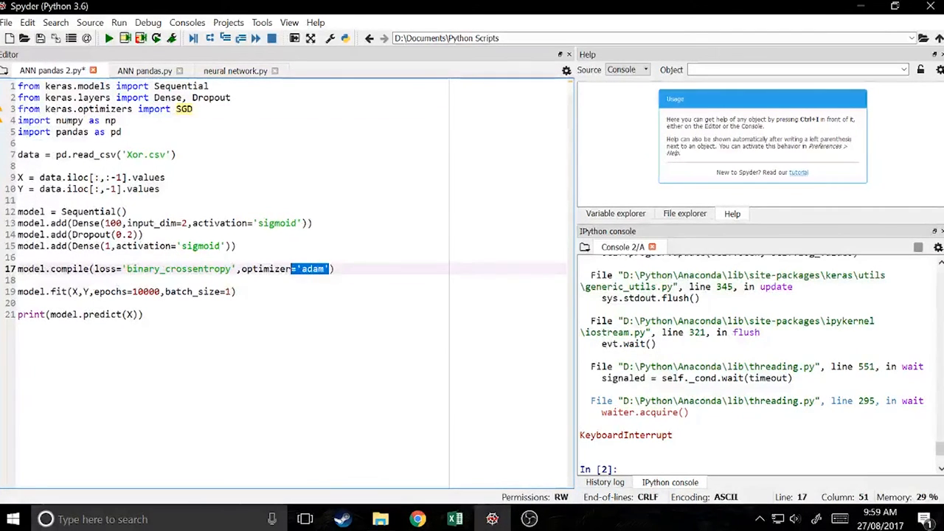
text(SGD)
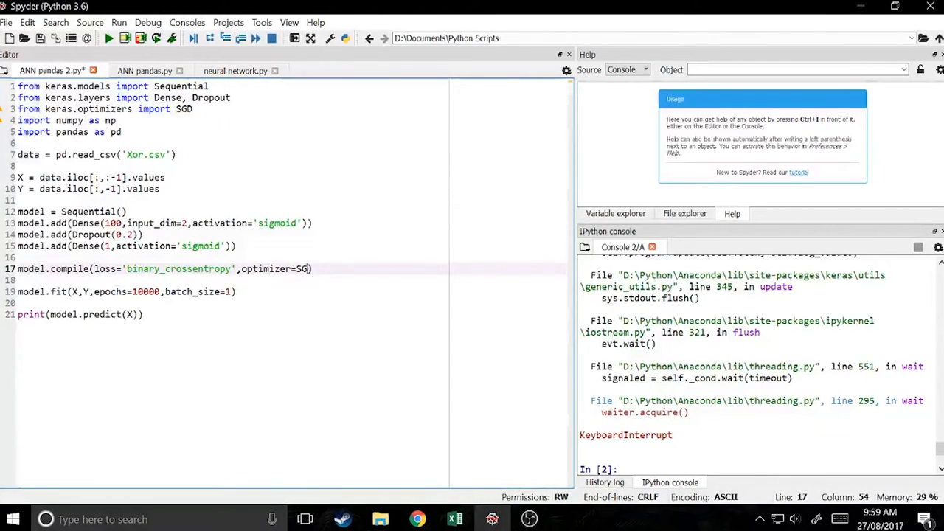
text(()
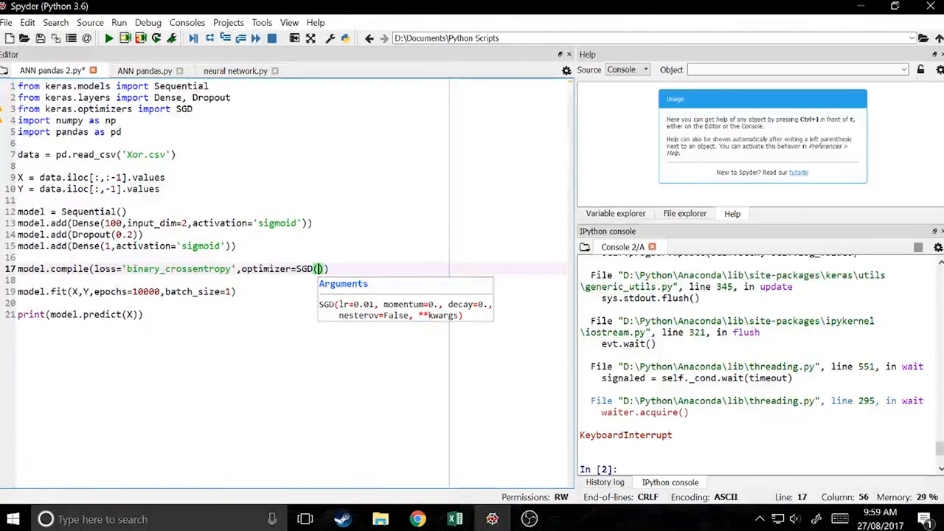
text(lr=1)
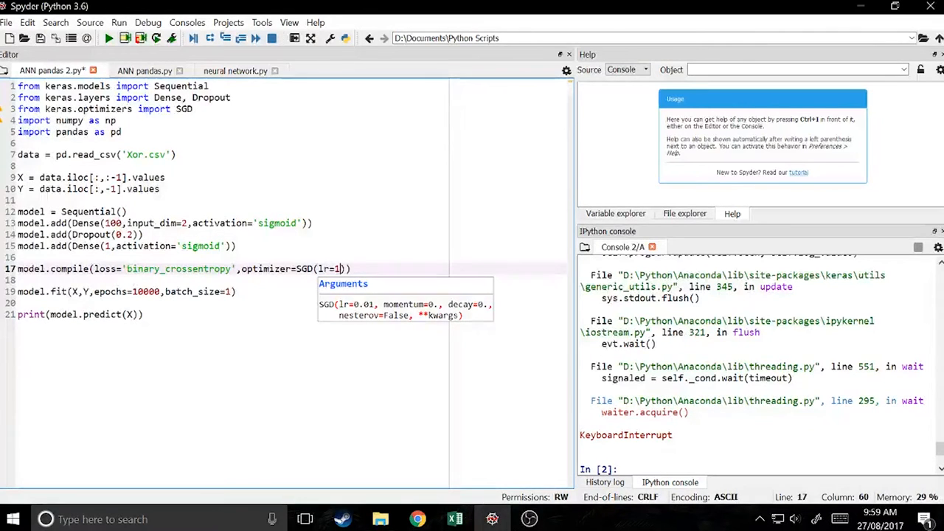
text())
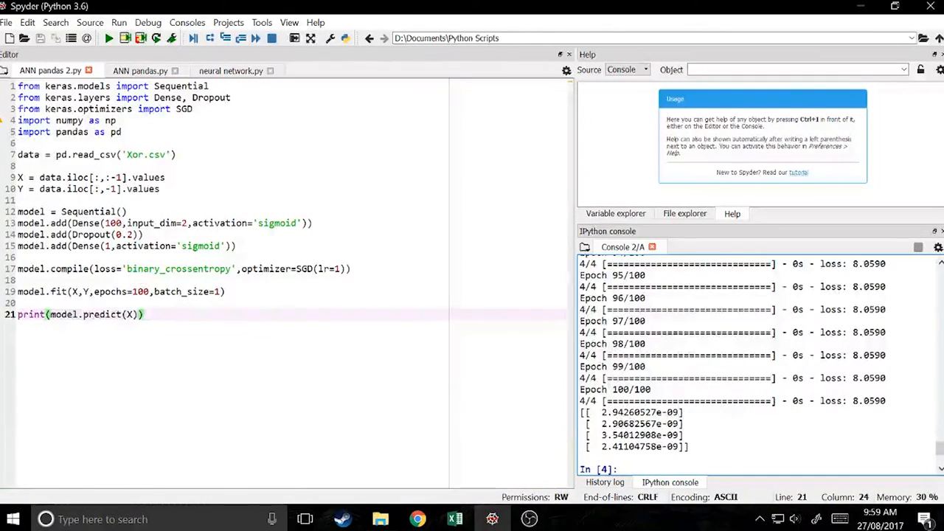
Step: Rerun training with SGD learning rate 0.75, then move to the epochs value to change it
click(151, 291)
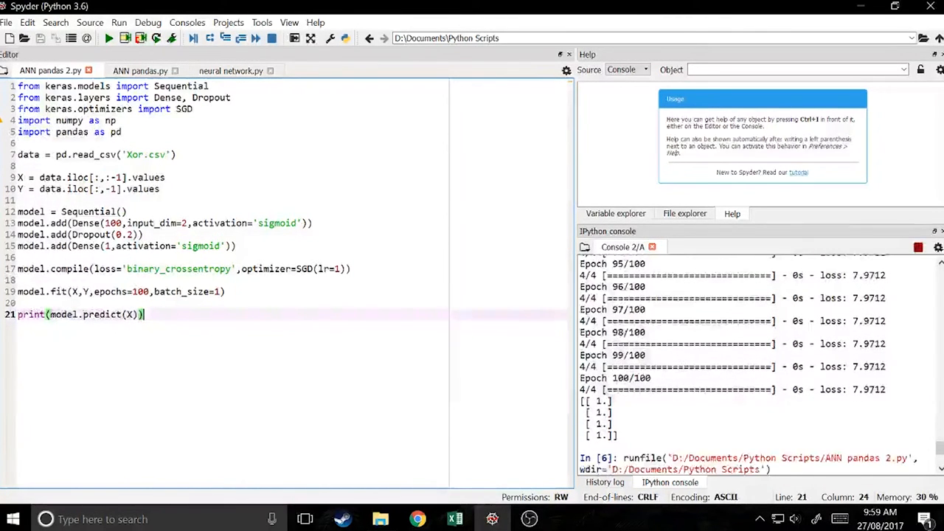
click(108, 38)
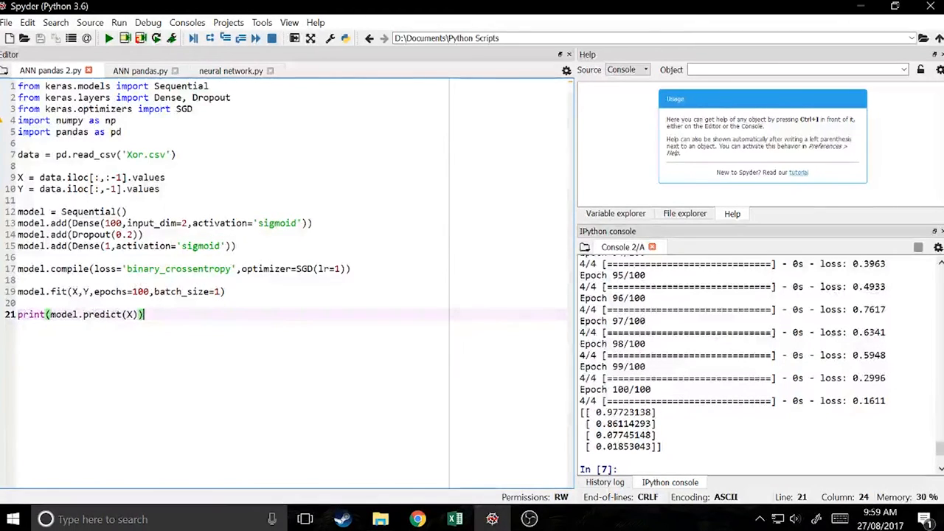
click(339, 269)
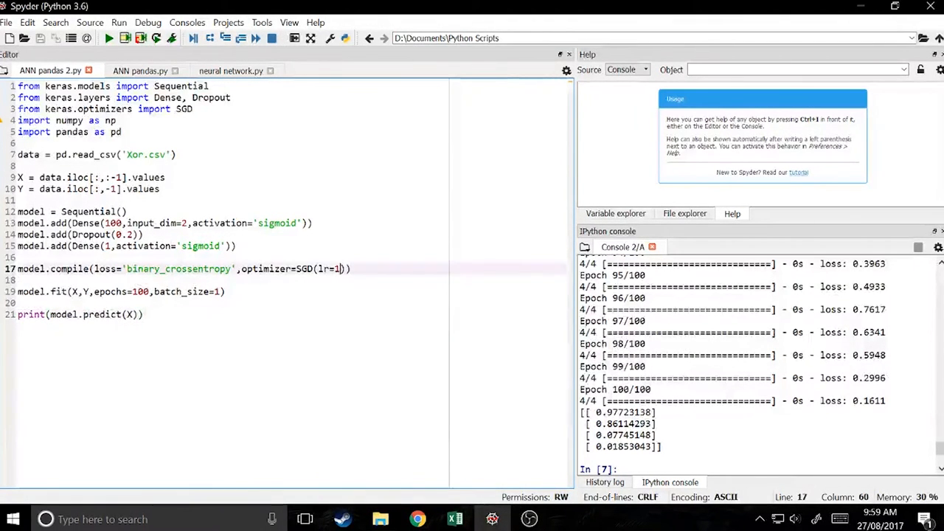
text(0.)
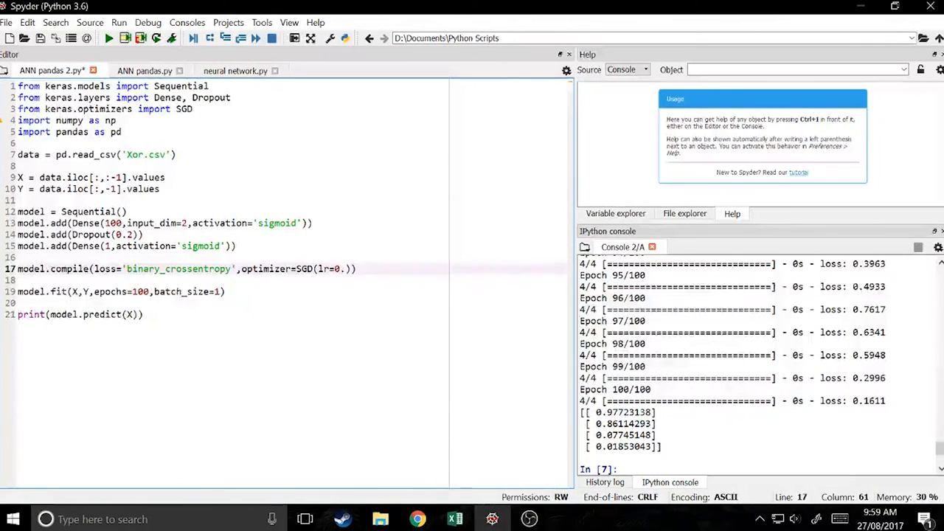
text(75)
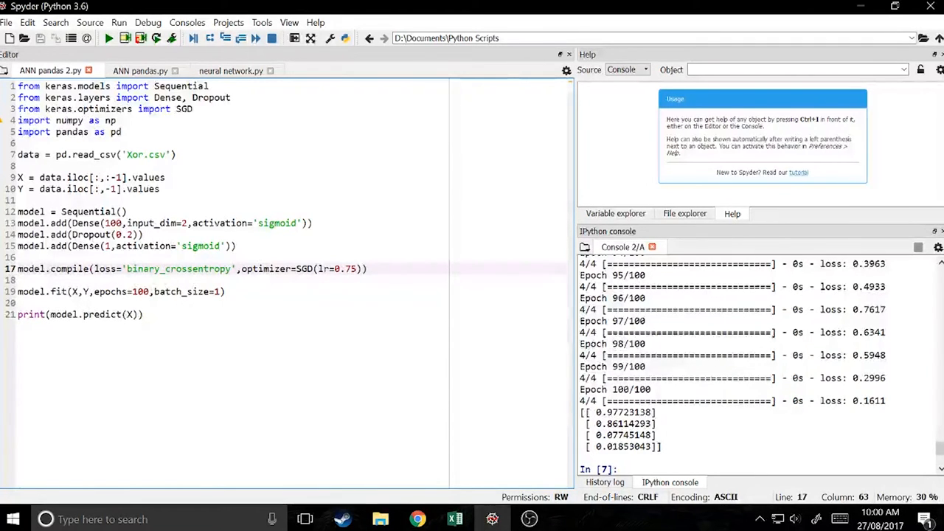
click(143, 314)
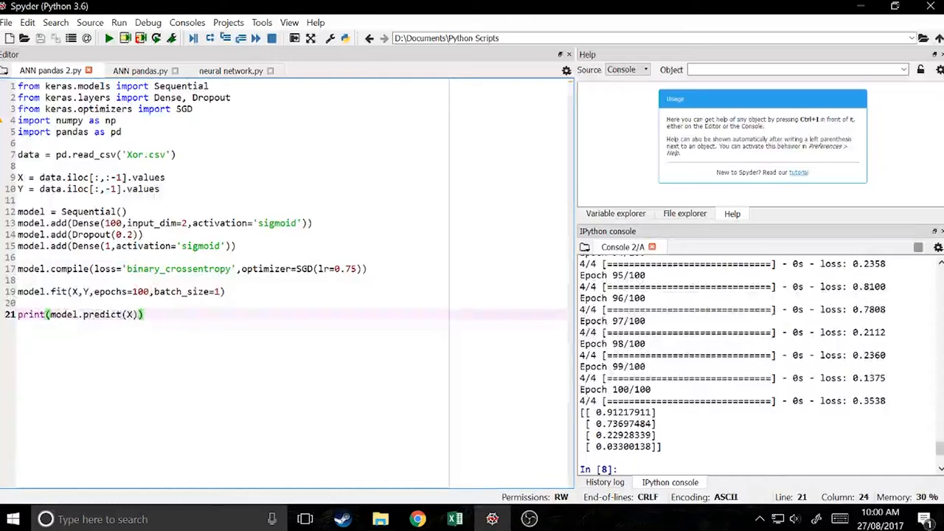
click(108, 38)
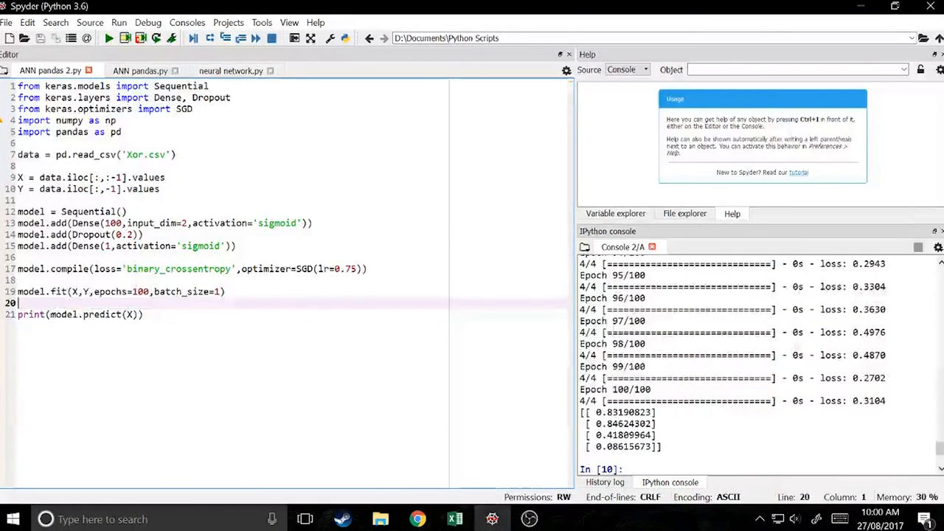
click(141, 291)
text(0)
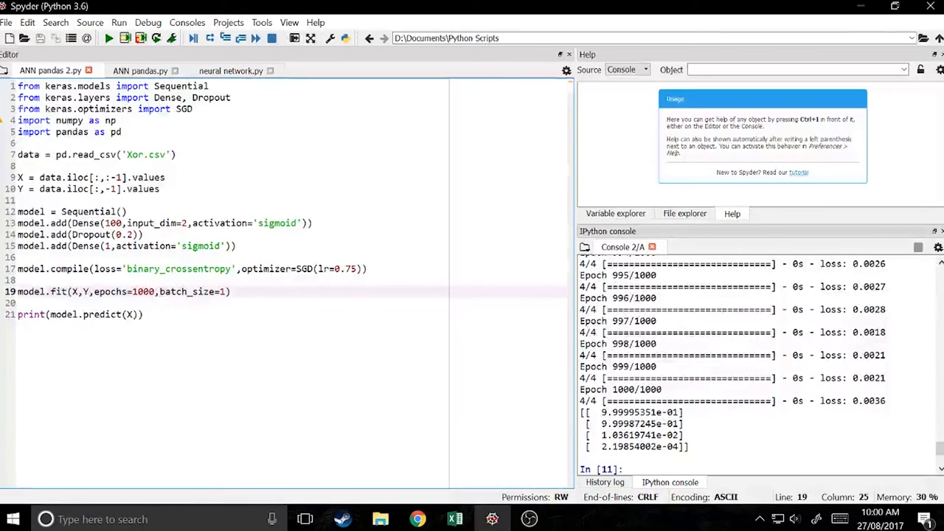
click(145, 314)
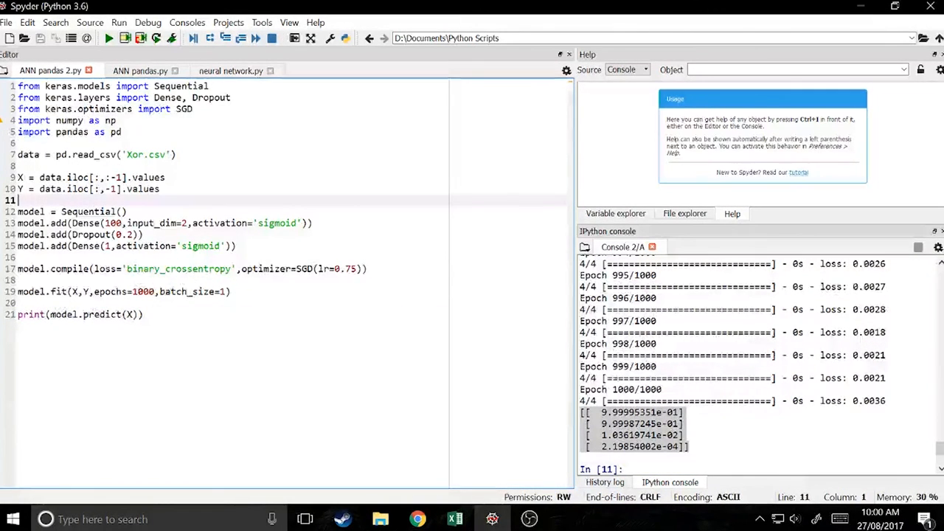
Step: Comment out the model code with triple quotes and add print(data), print(X), print(Y)
text(""")
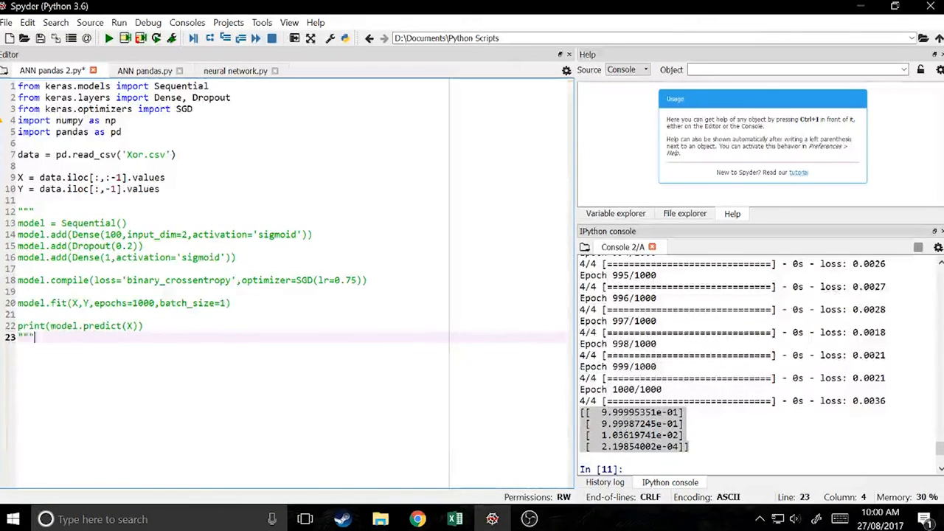
click(160, 189)
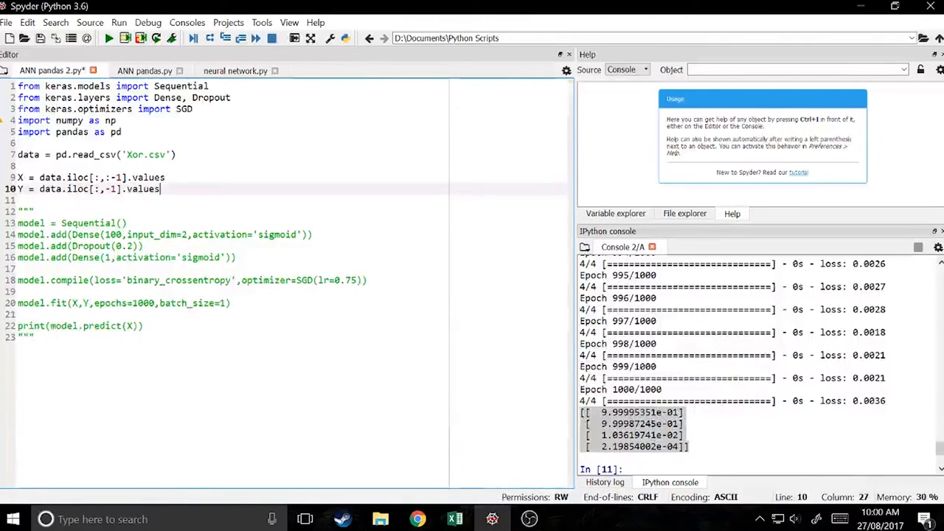
text(print)
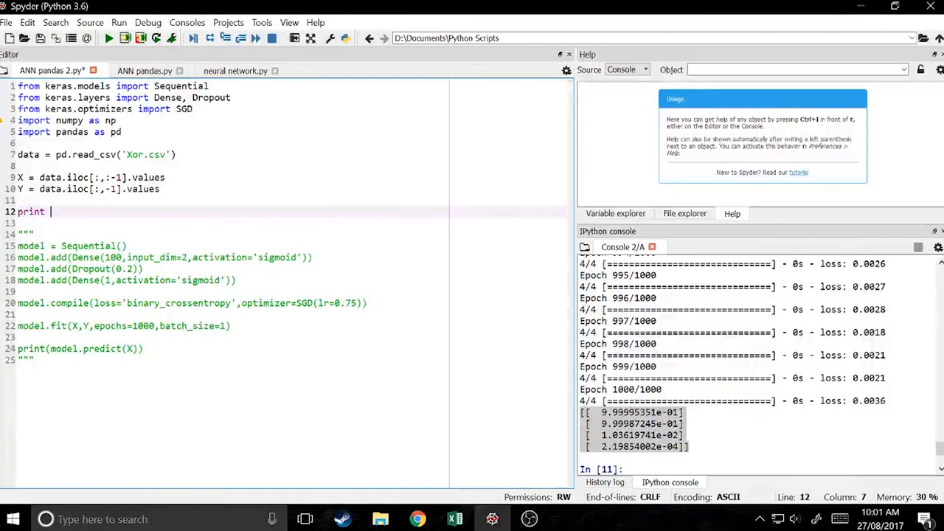
text((data)
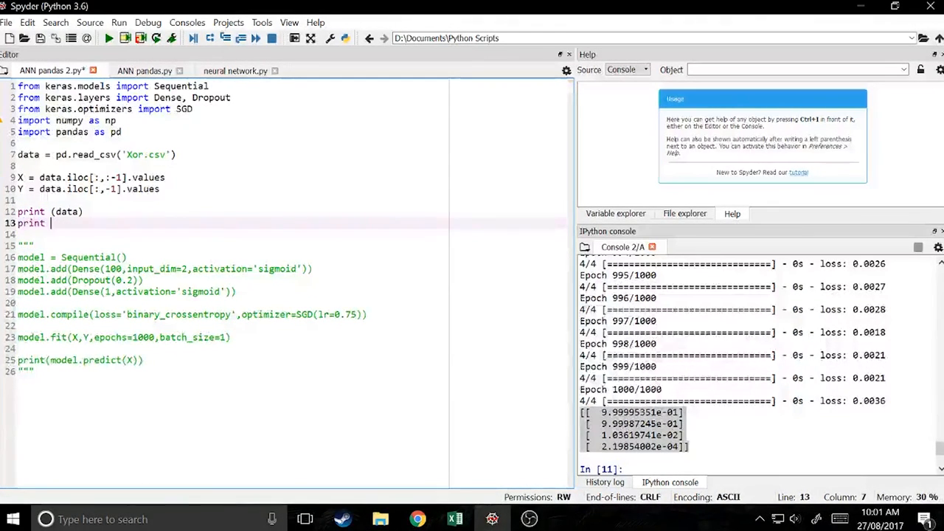
text((X))
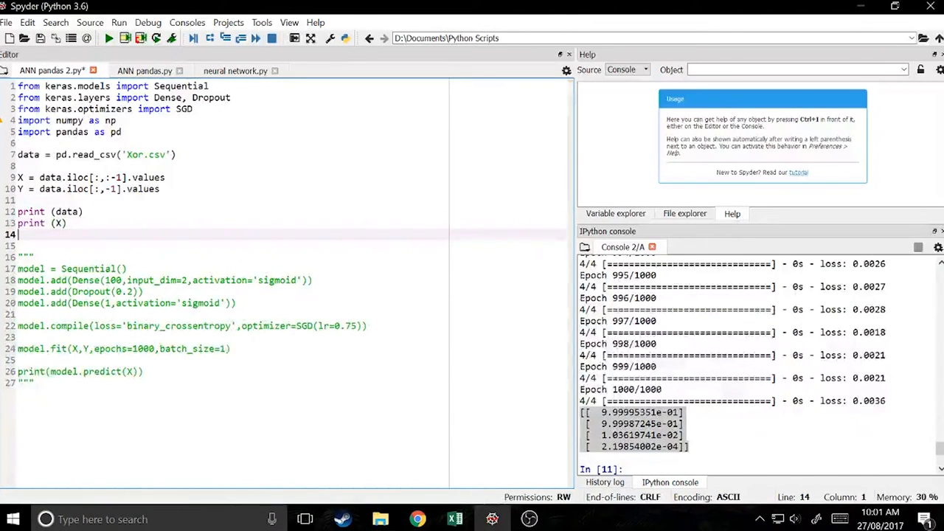
text(p)
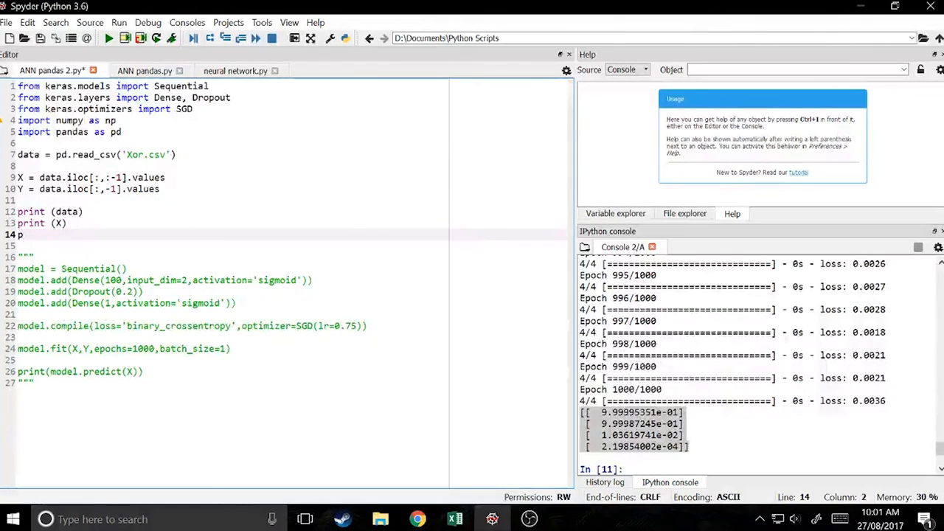
text(rintr)
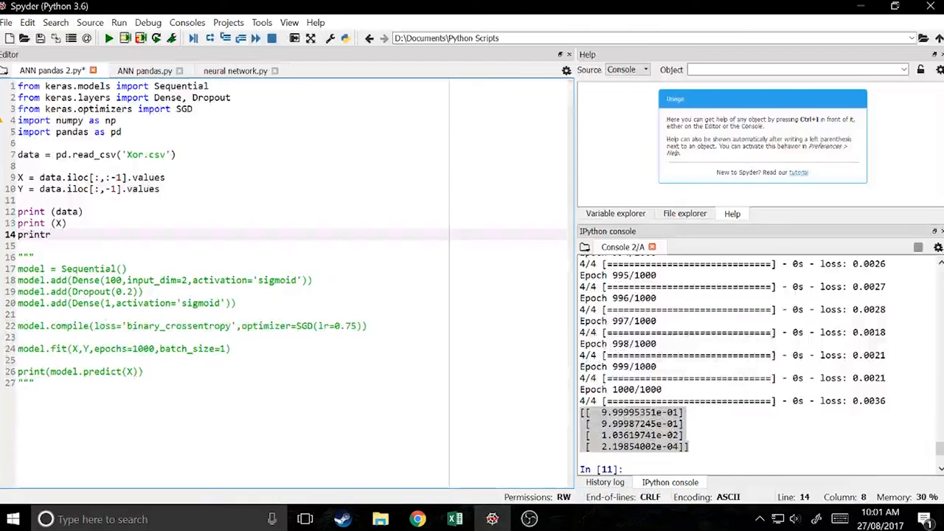
text((Y))
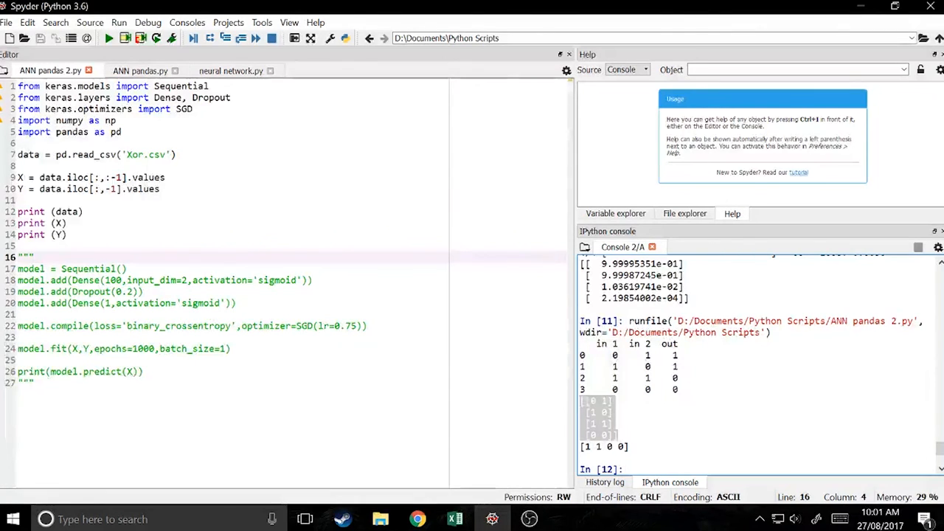
Step: Select the .values parts of the X and Y loading lines while cleaning up the script
double_click(146, 177)
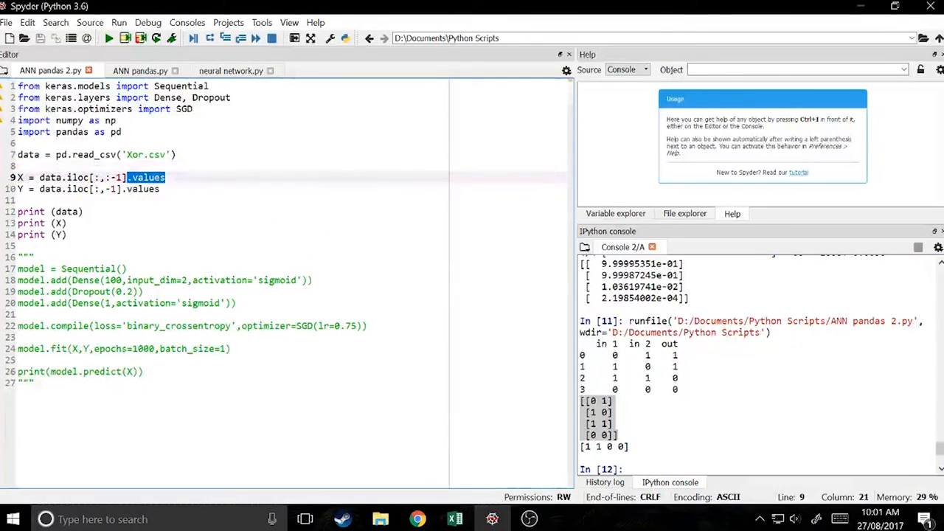
click(33, 257)
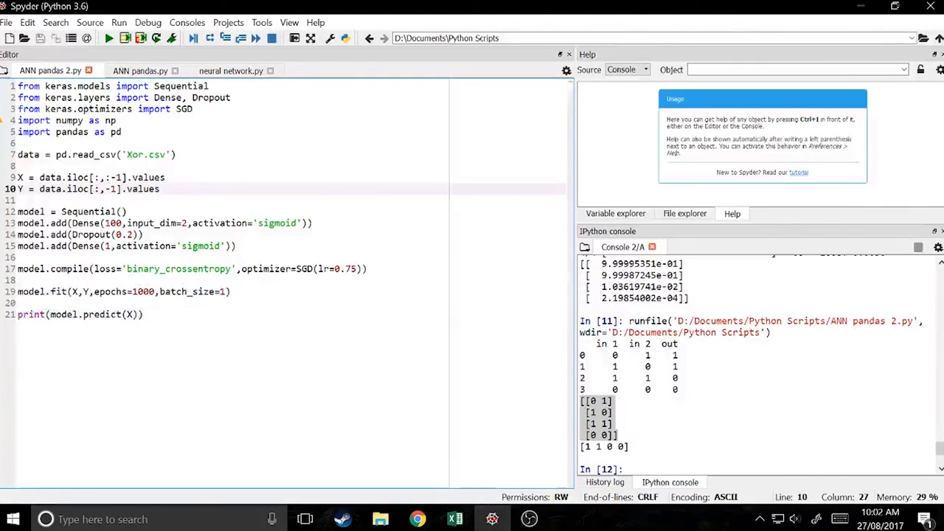
double_click(143, 189)
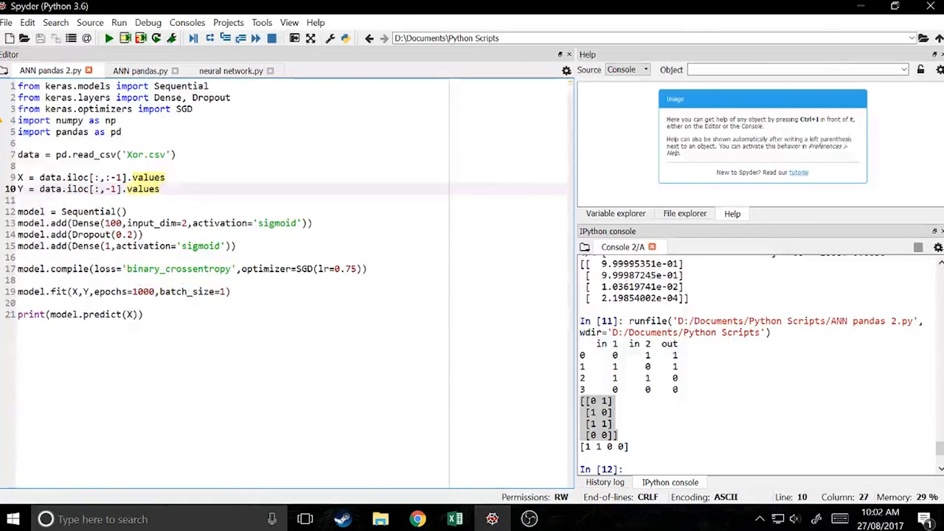